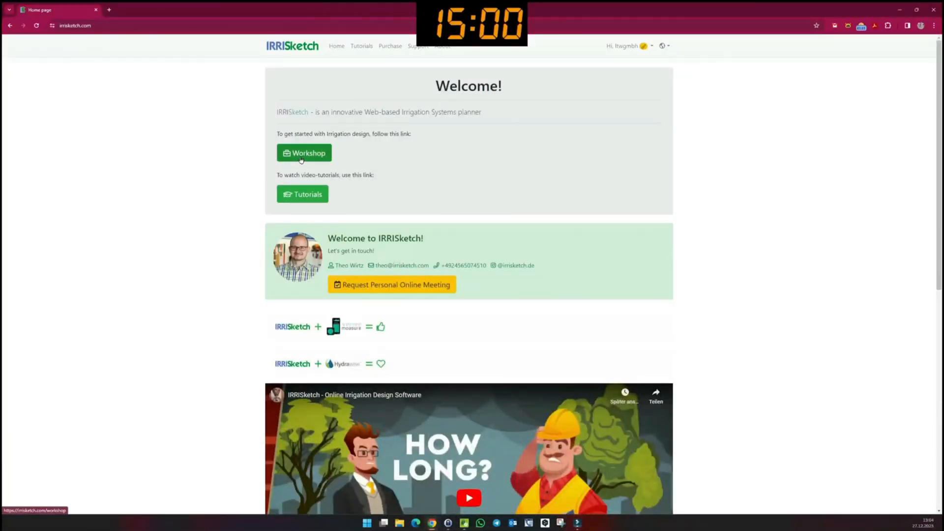
From Workshop, create a new 200-metre project from the empty New Project card
click(304, 153)
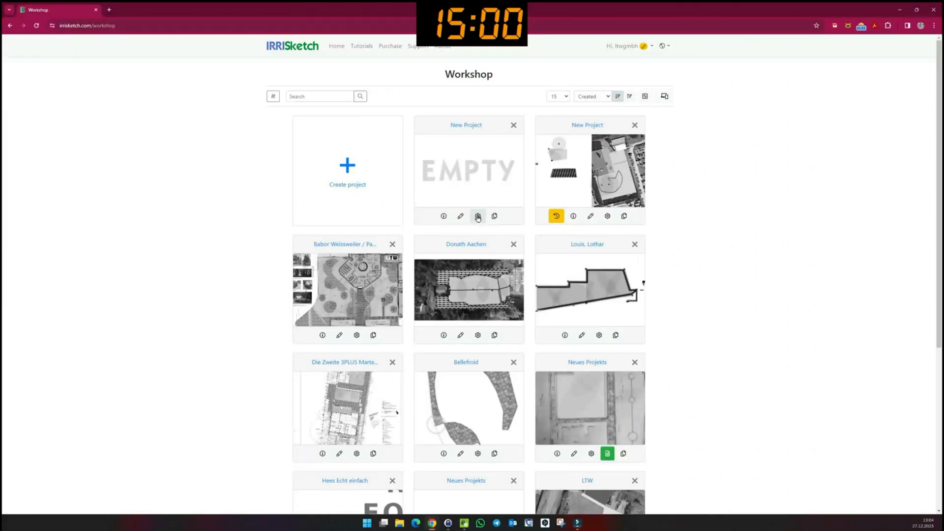
click(478, 216)
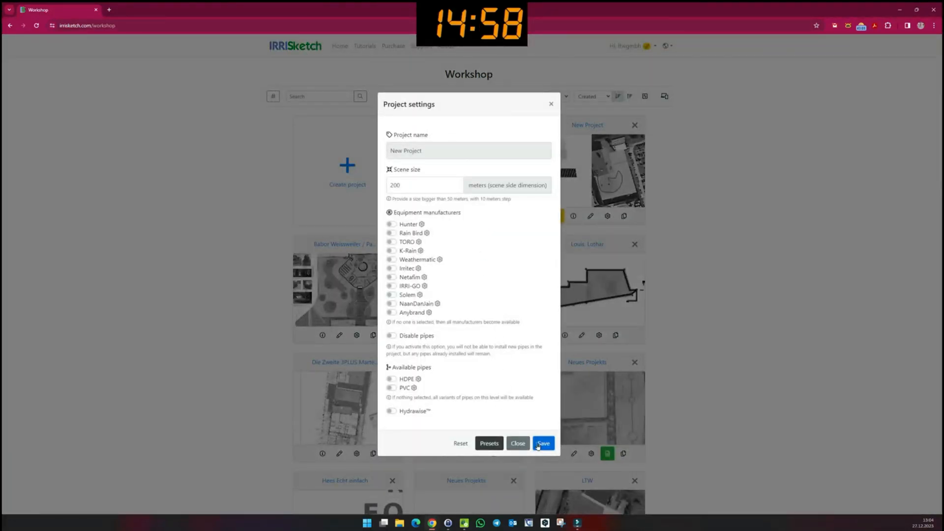
click(542, 443)
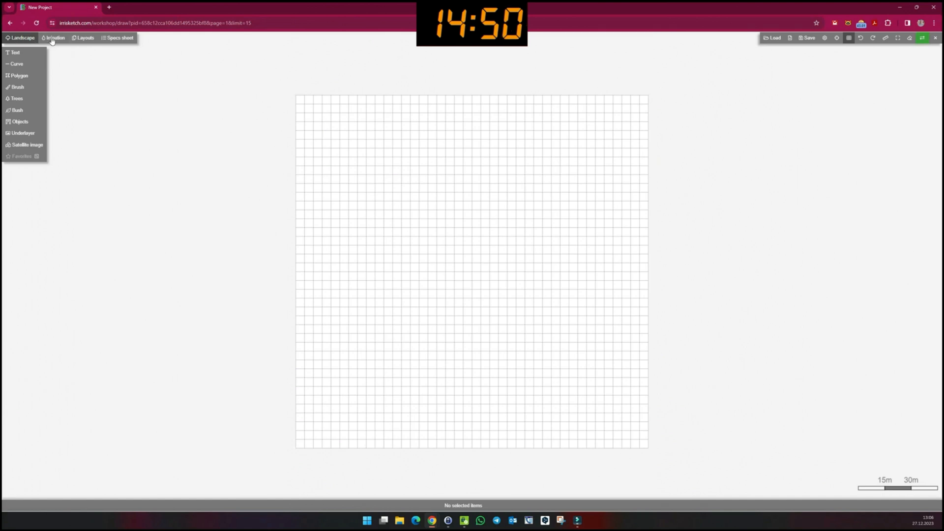
click(54, 37)
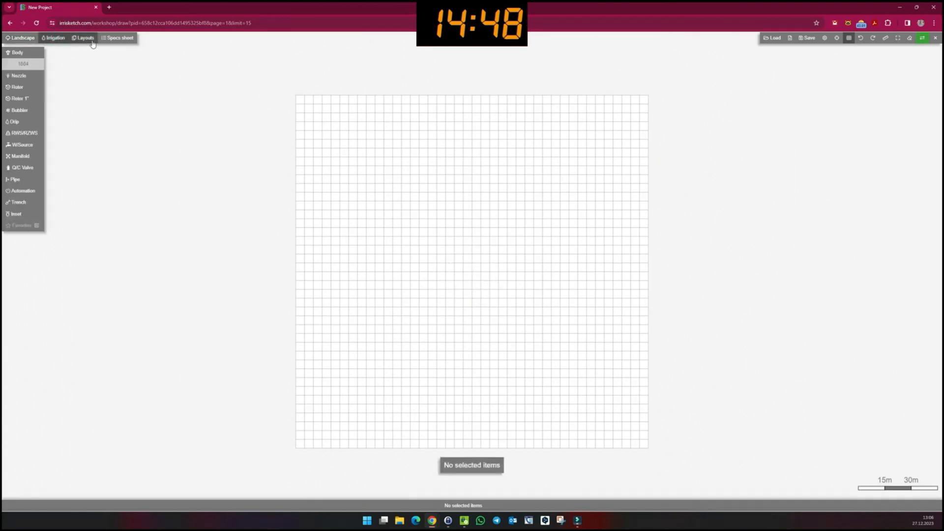
click(120, 37)
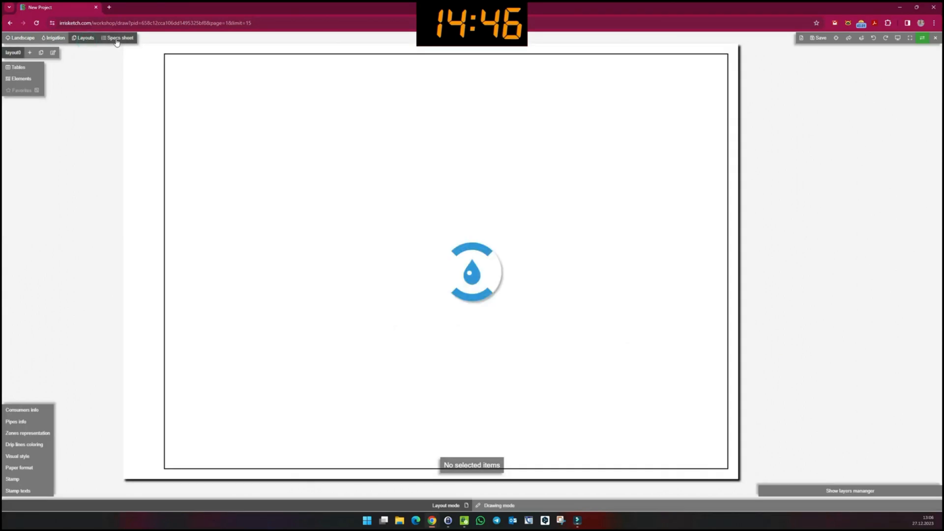
click(120, 37)
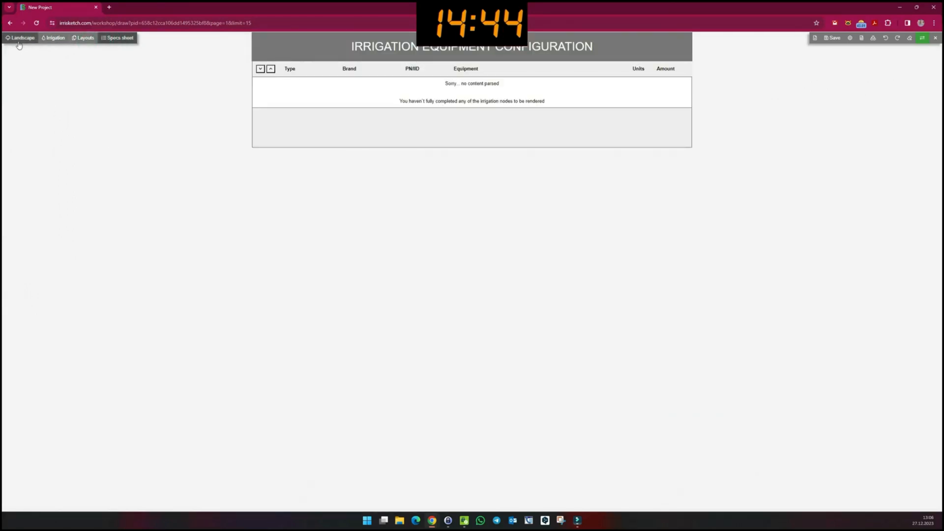
click(21, 37)
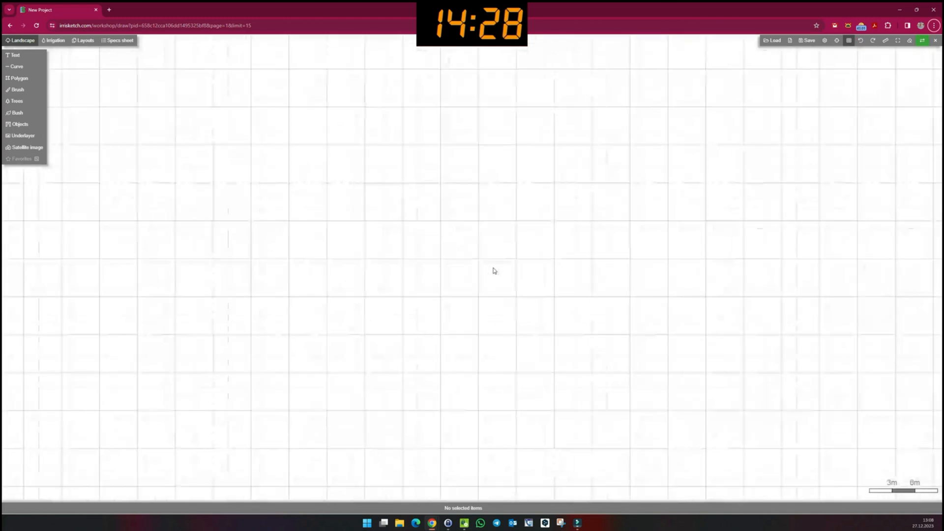
scroll(down, 3)
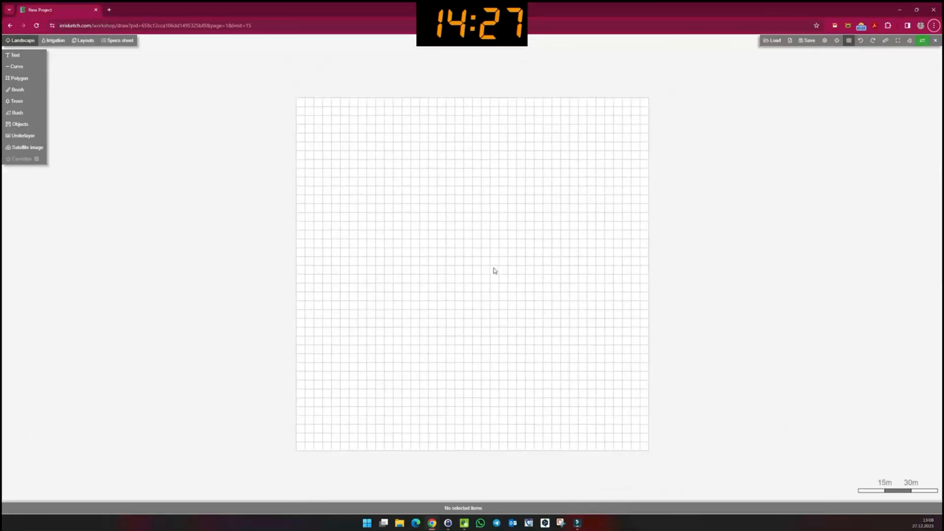
mouse_move(442, 260)
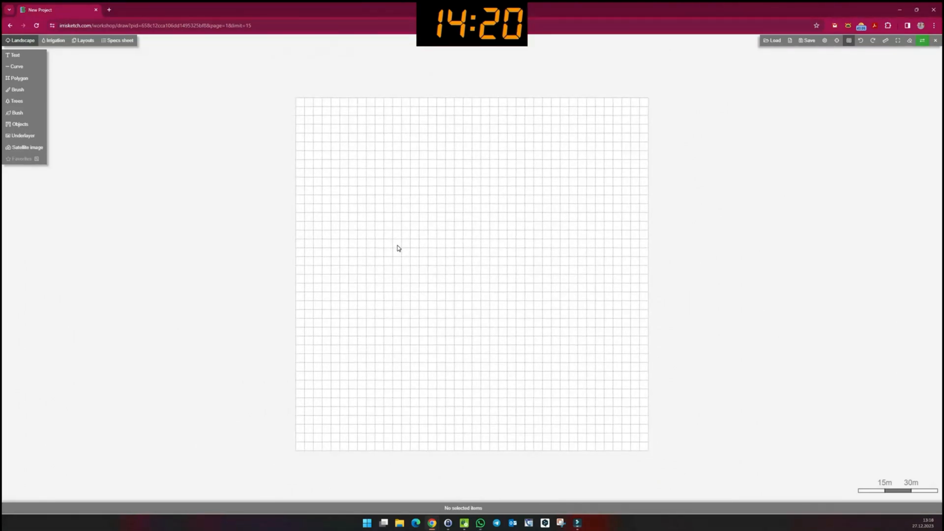
mouse_move(18, 89)
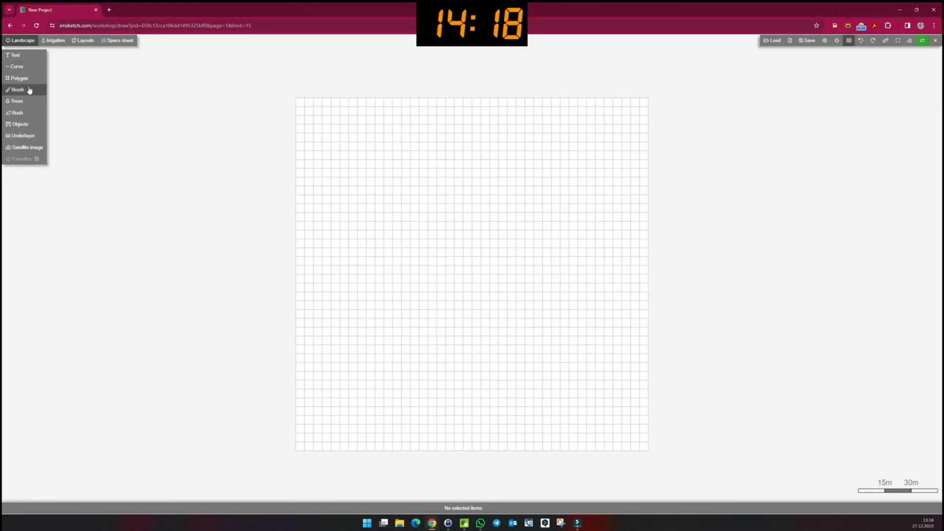
Draw a notched lawn polygon with Polygon > Lawn, then select it for curving and rotating
click(18, 79)
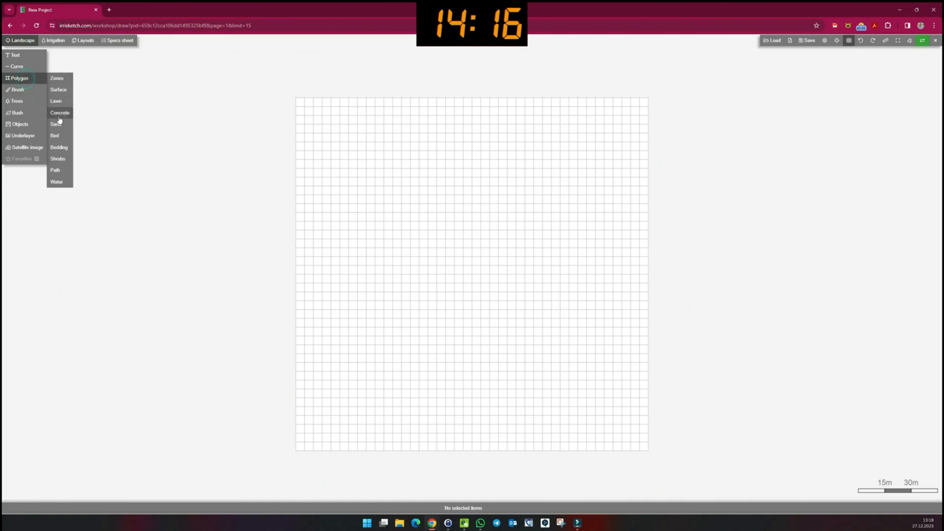
click(55, 100)
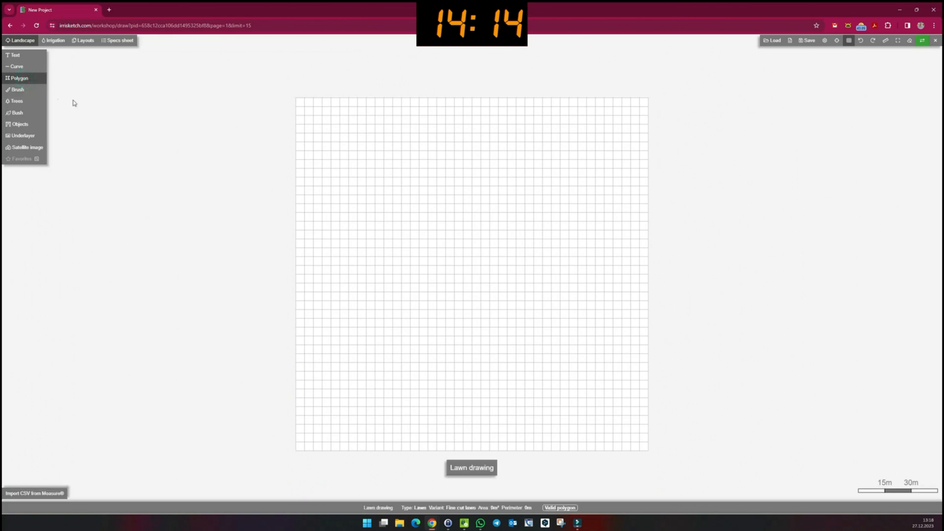
scroll(up, 3)
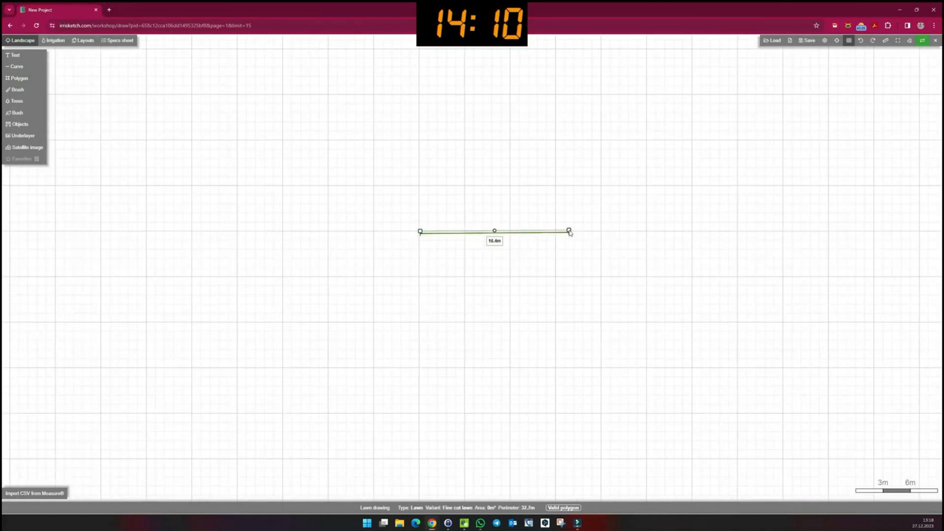
click(531, 279)
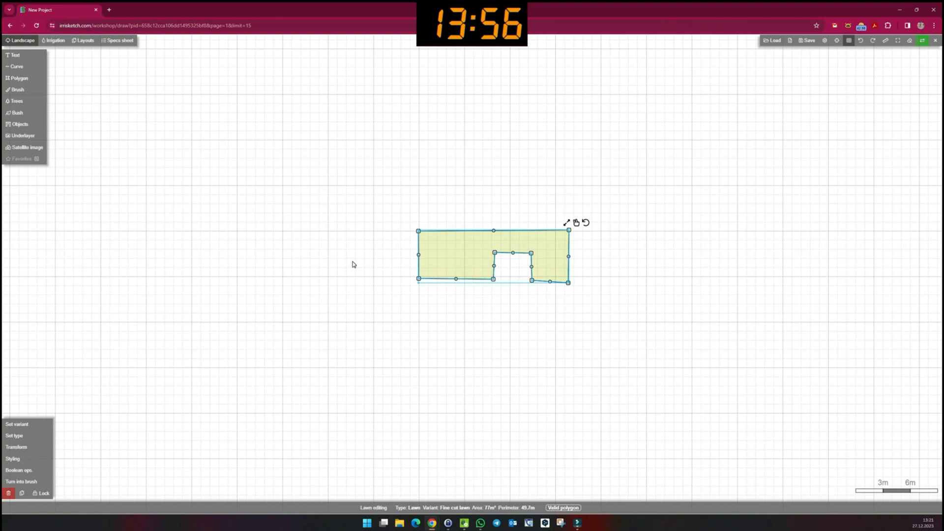
mouse_move(383, 263)
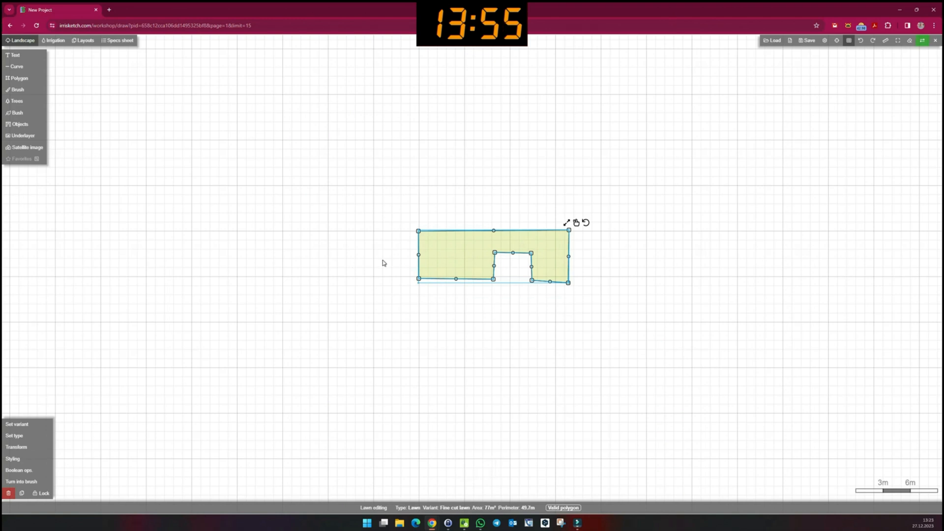
mouse_move(410, 206)
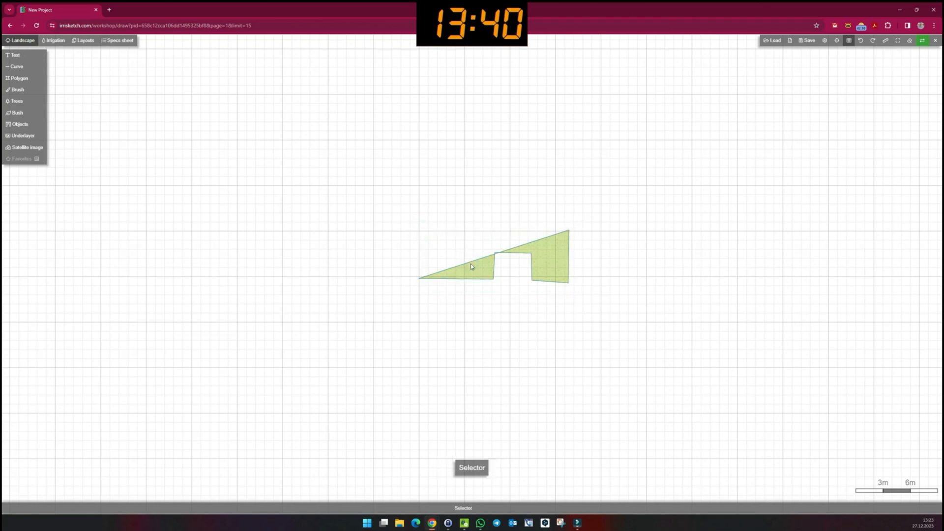
click(469, 259)
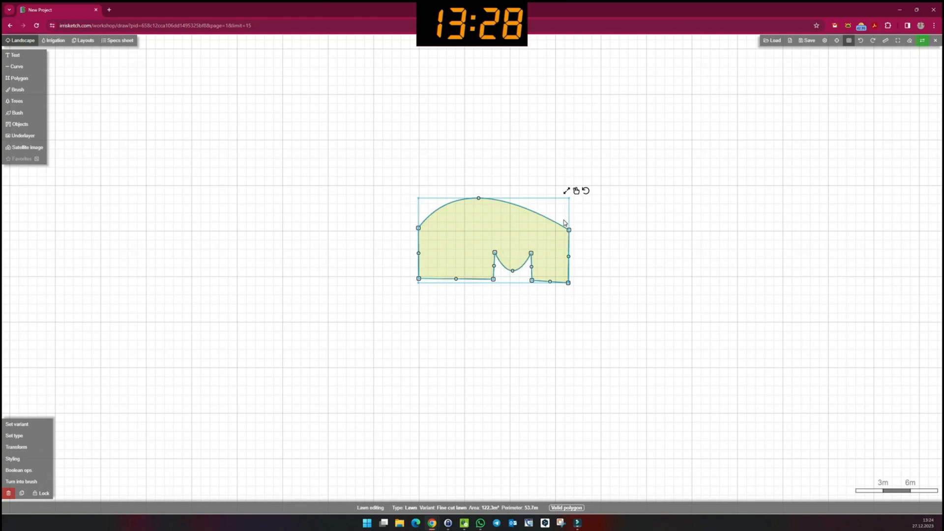
mouse_move(567, 193)
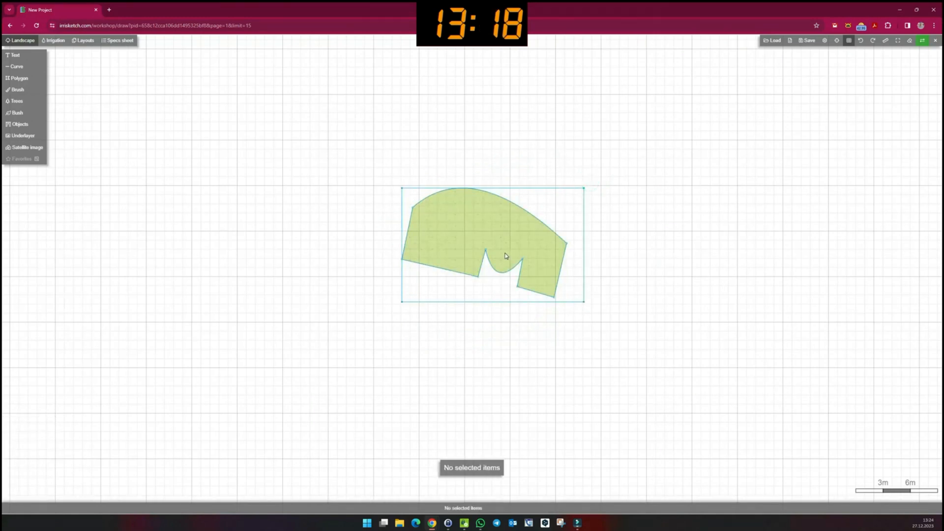
Draw a dark green shrub bed with Polygon > Shrubs along the lawn's top edge
click(18, 78)
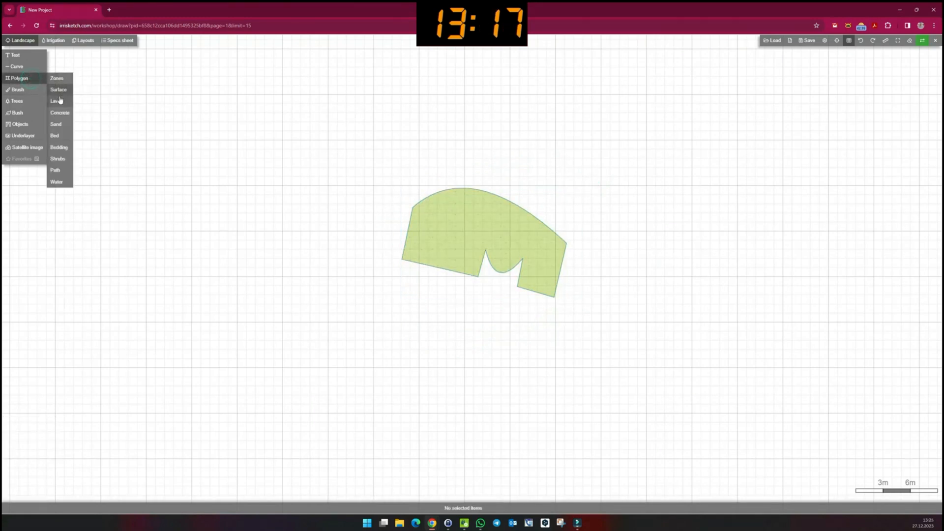
mouse_move(58, 158)
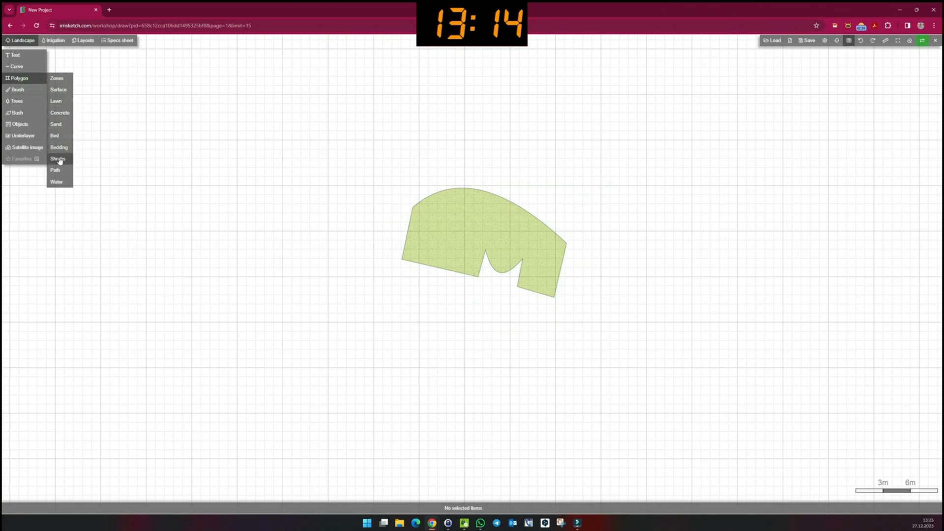
click(58, 158)
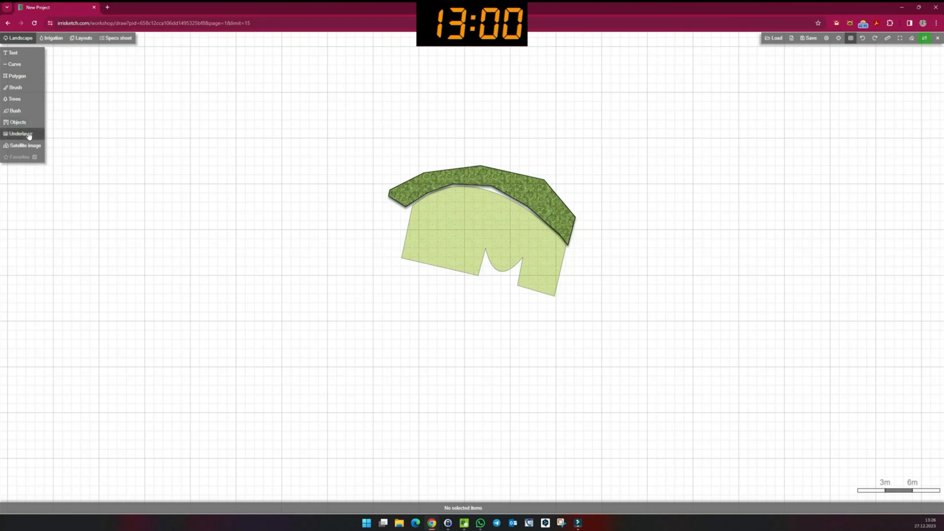
Load the garden aerial photo as an underlay and confirm its scale-line length
click(25, 145)
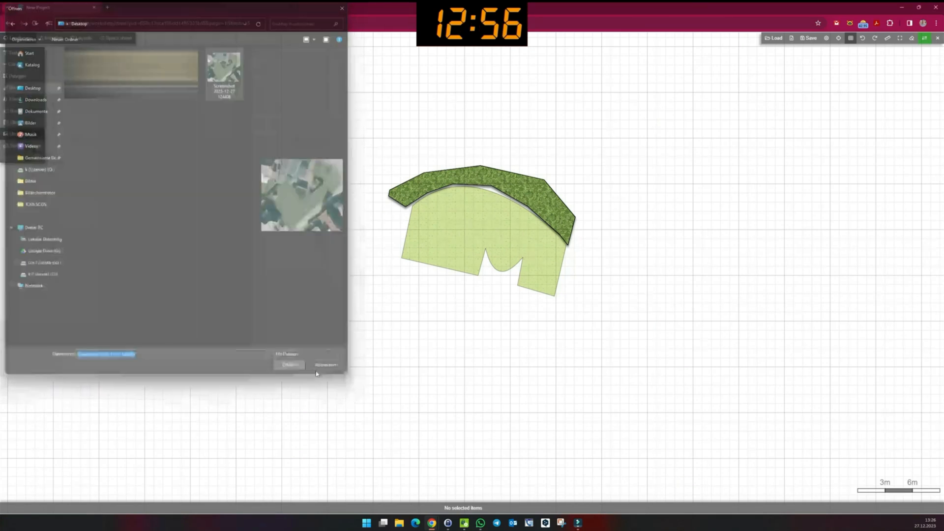
click(289, 365)
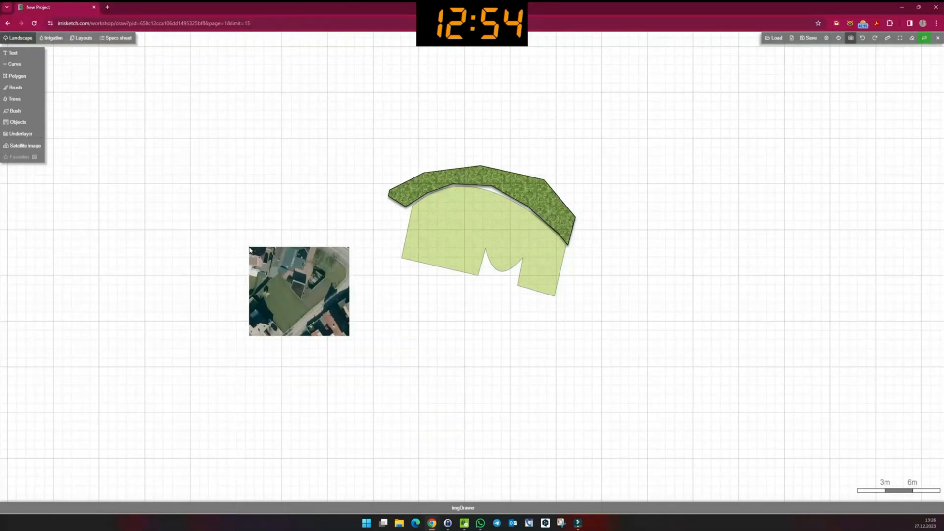
mouse_move(271, 299)
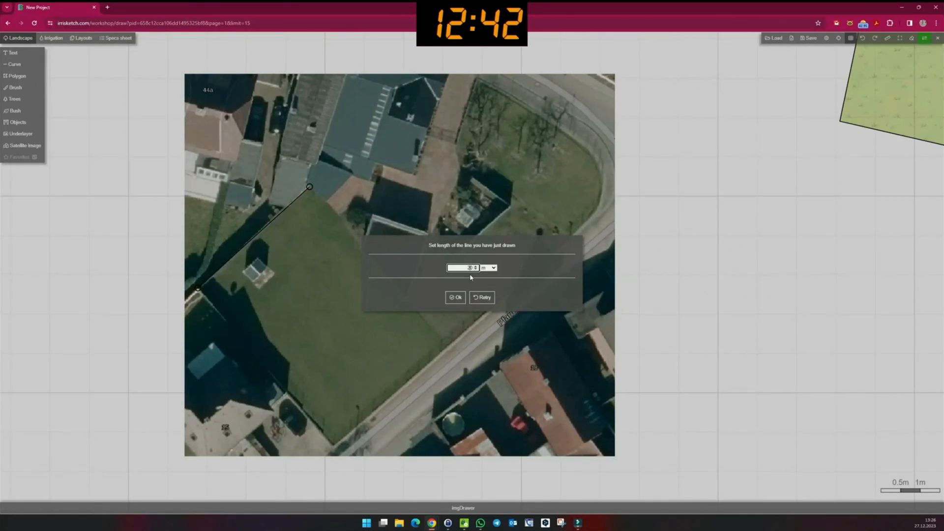
click(456, 297)
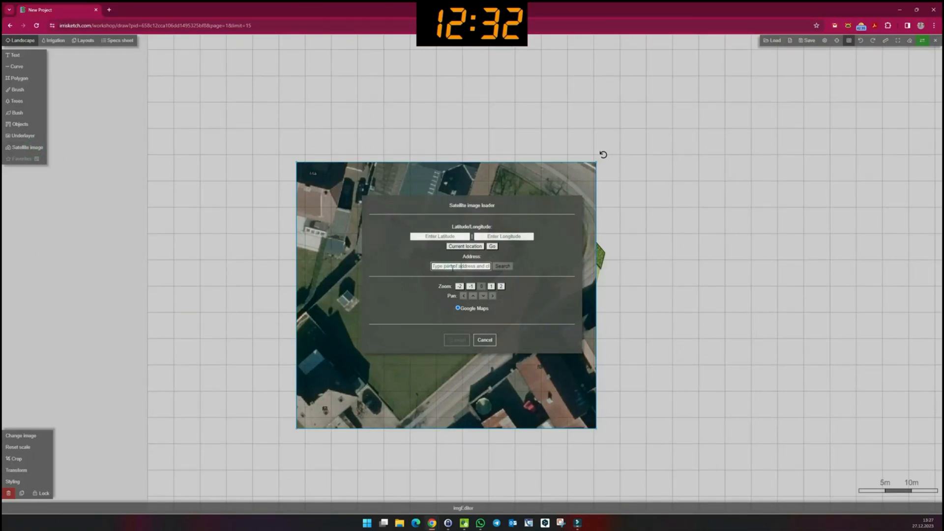
Insert the satellite image for address 'Dechant Ka…' and start cropping it
text(Dechant Ka)
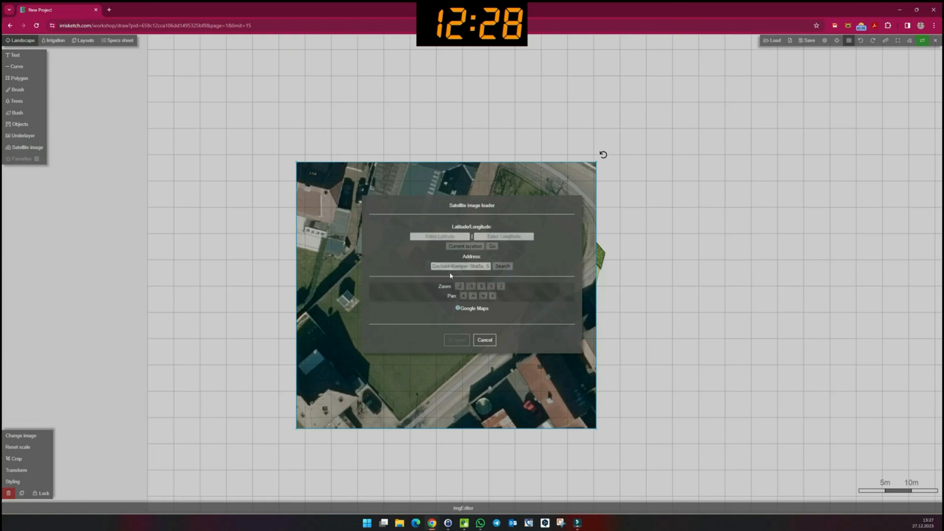
click(502, 266)
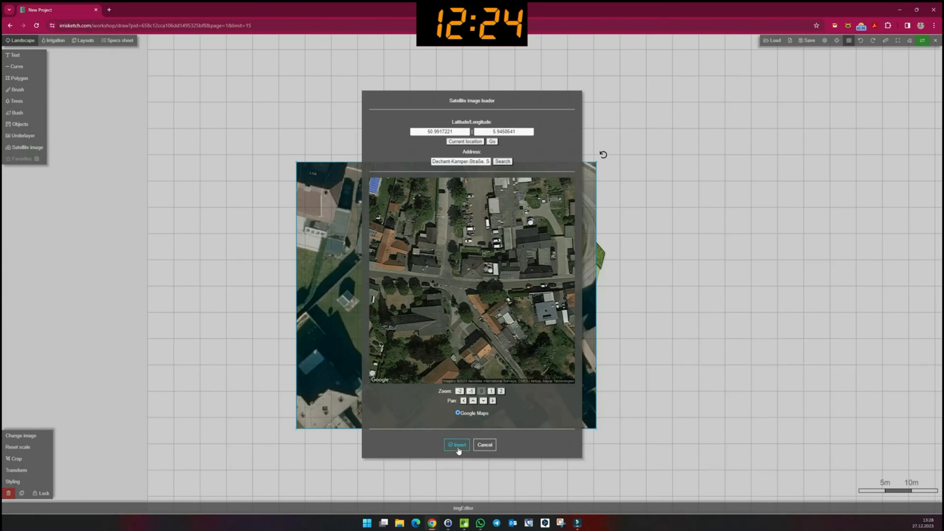
click(457, 445)
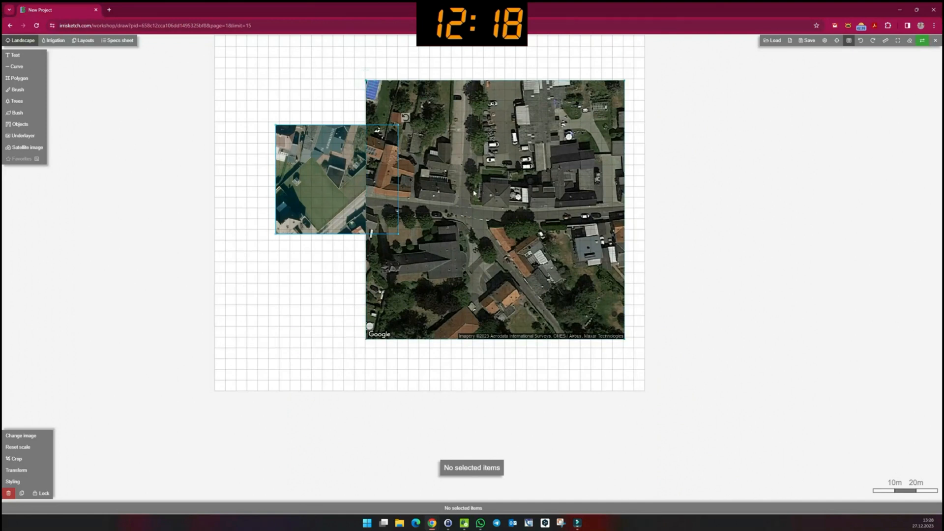
click(493, 205)
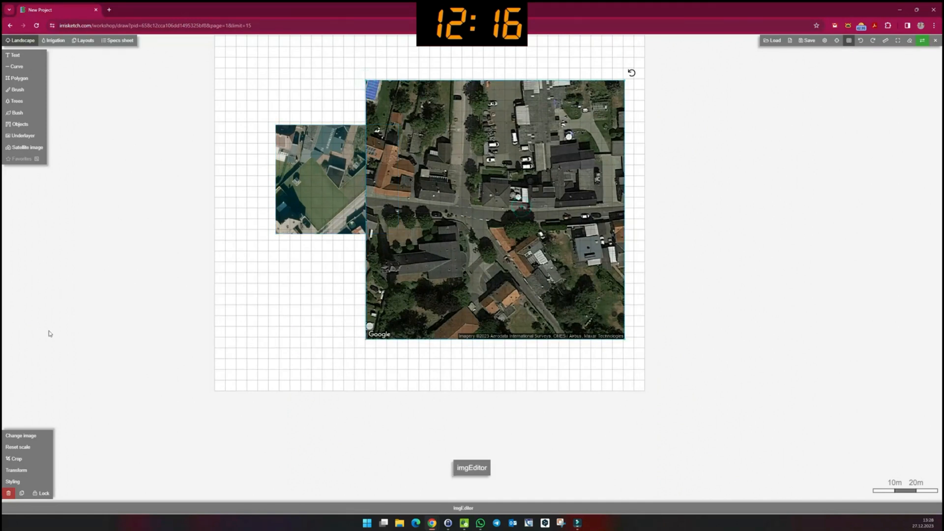
click(16, 458)
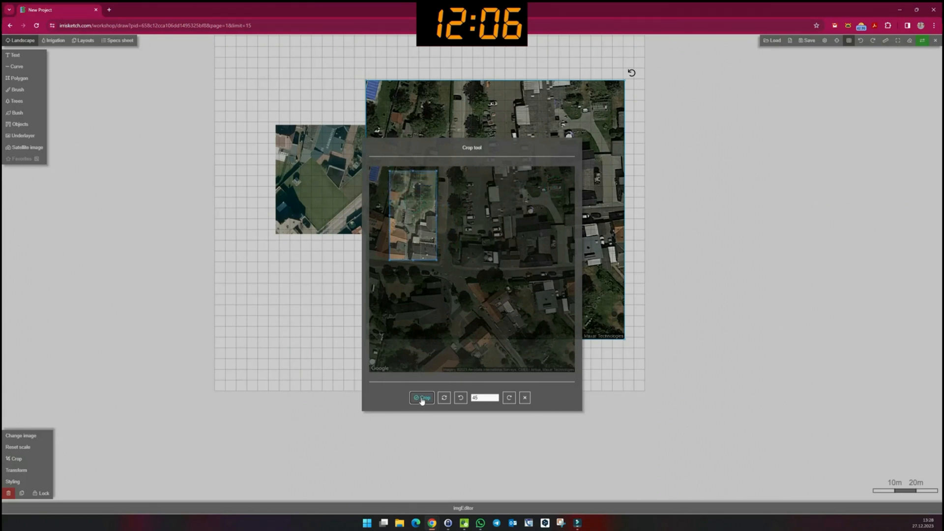
Crop the satellite image to the garden plot and outline the lawn and beds
click(422, 397)
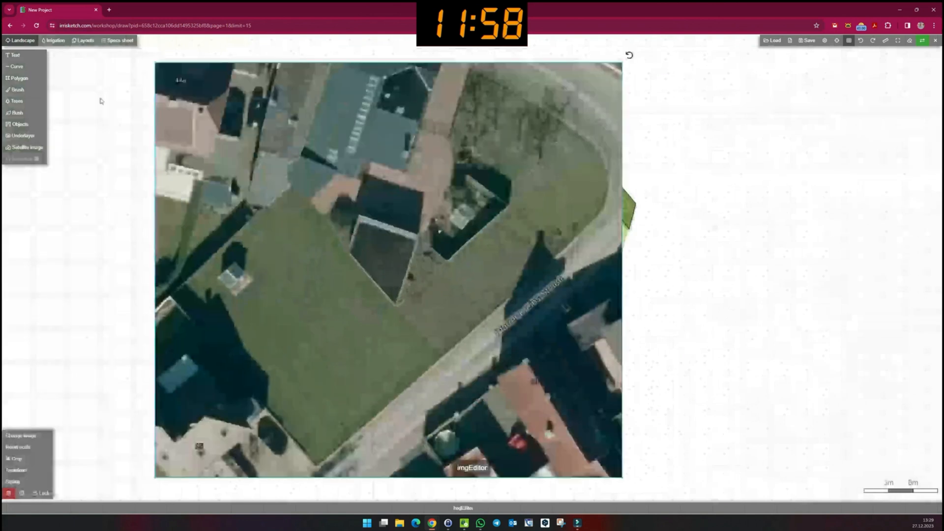
click(471, 63)
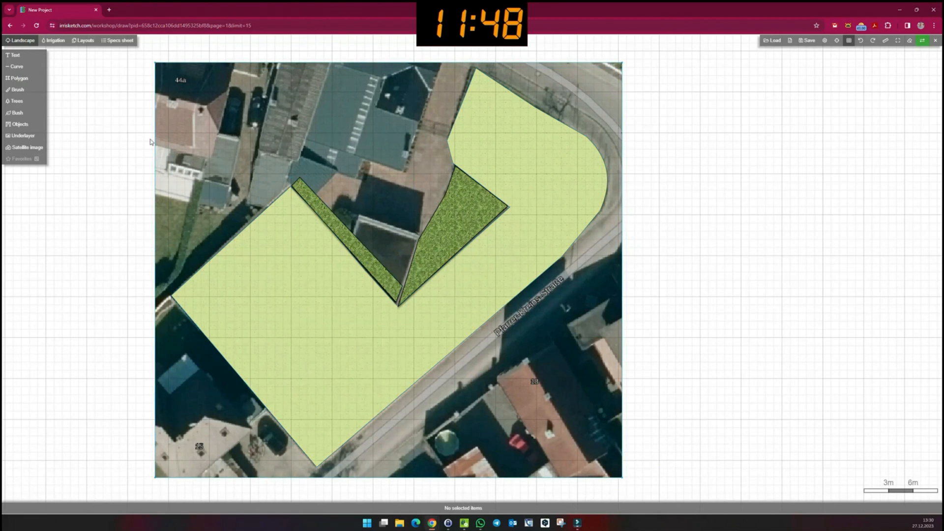
Place Hunter MP Rotator sprinklers along the edges of the lawn's left section
click(54, 40)
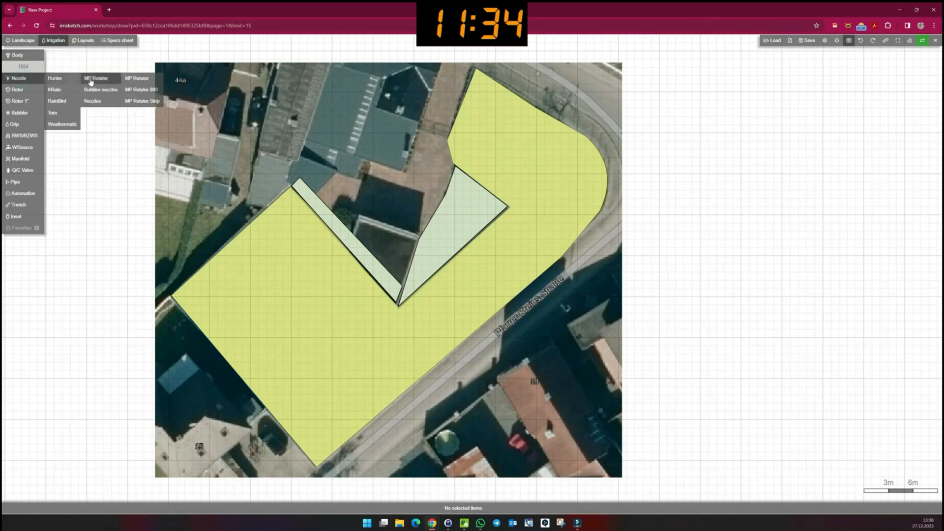
click(137, 78)
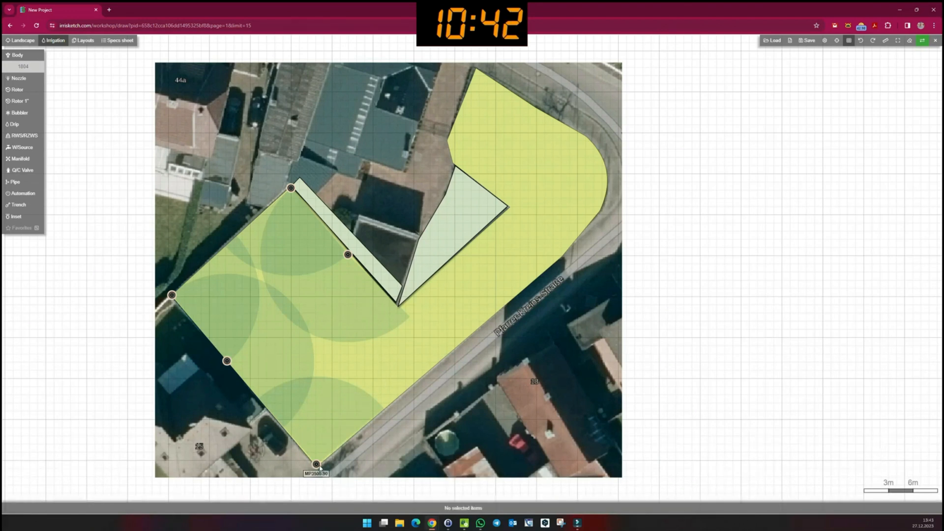
Adjust the MP3500-90 corner sprinkler, add rotators on the right edge, and show the layout sheet
click(316, 464)
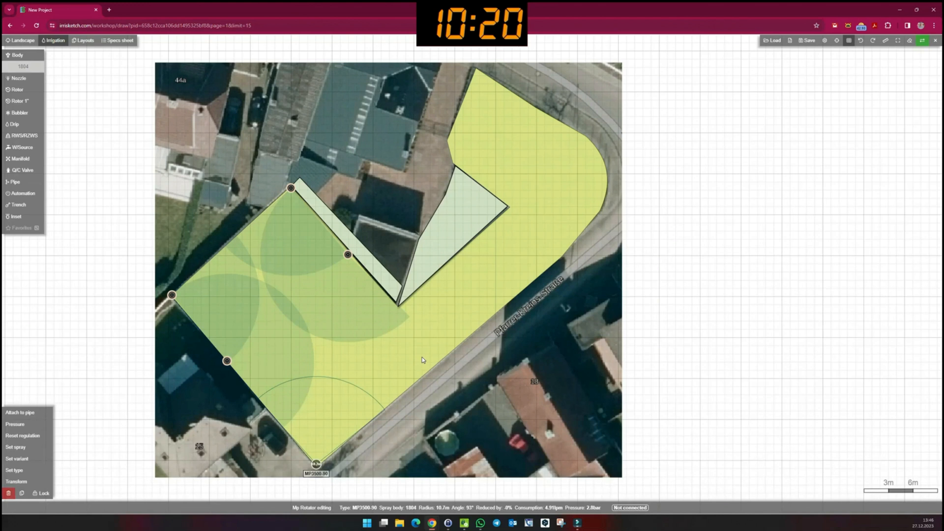
mouse_move(322, 359)
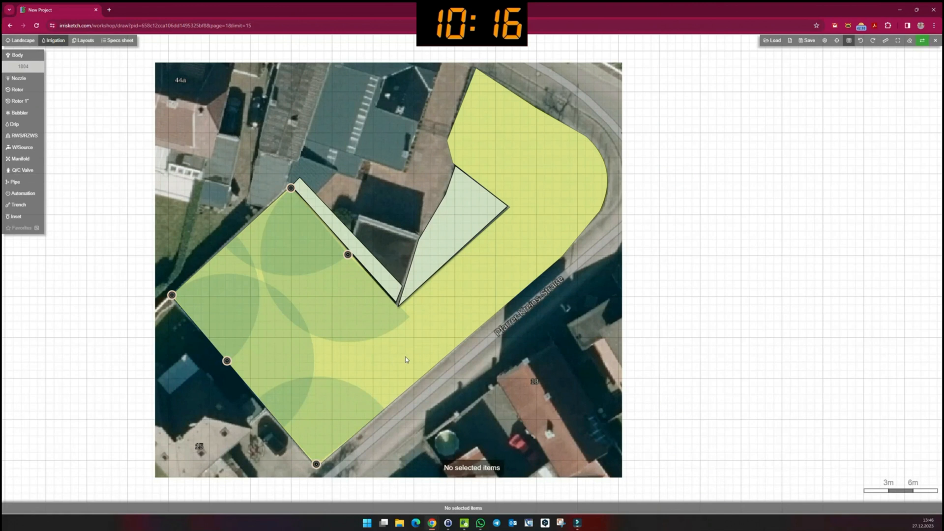
click(405, 356)
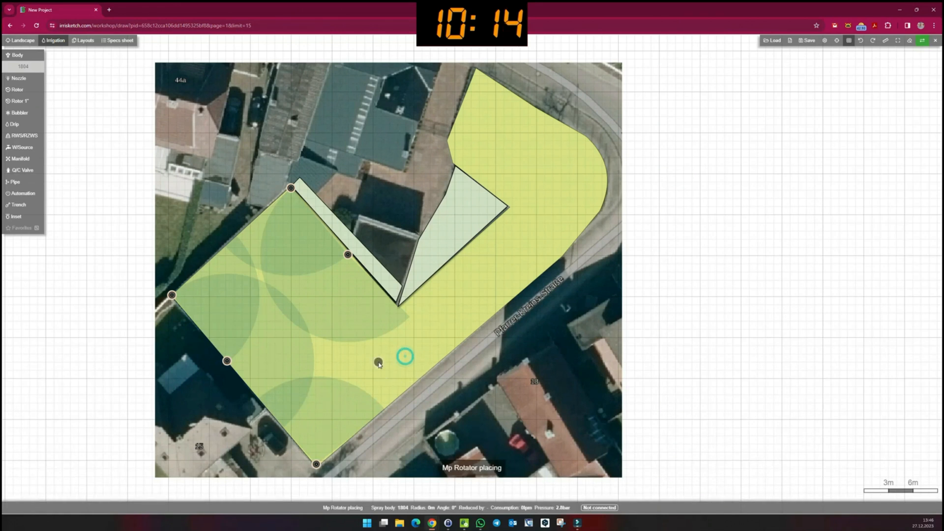
click(405, 356)
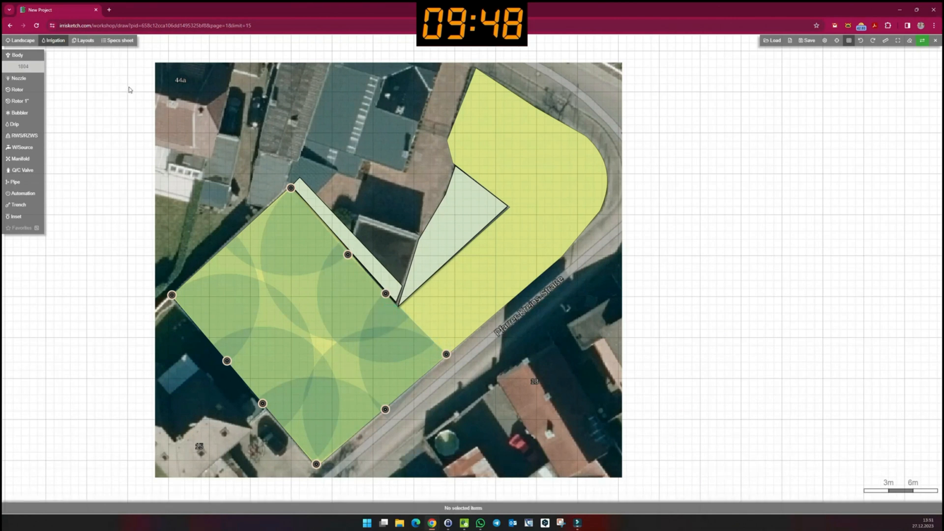
click(85, 40)
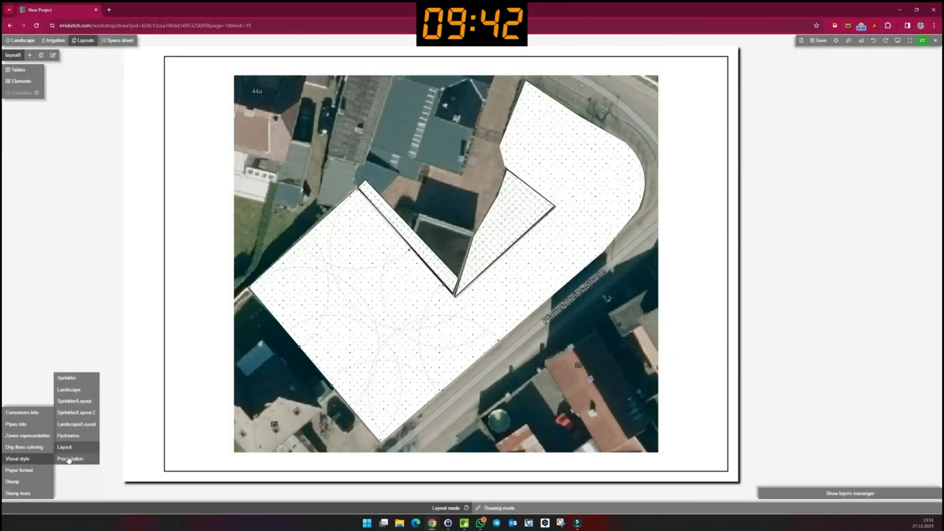
Check coverage on the layout's precipitation map, then return to the irrigation drawing
click(70, 458)
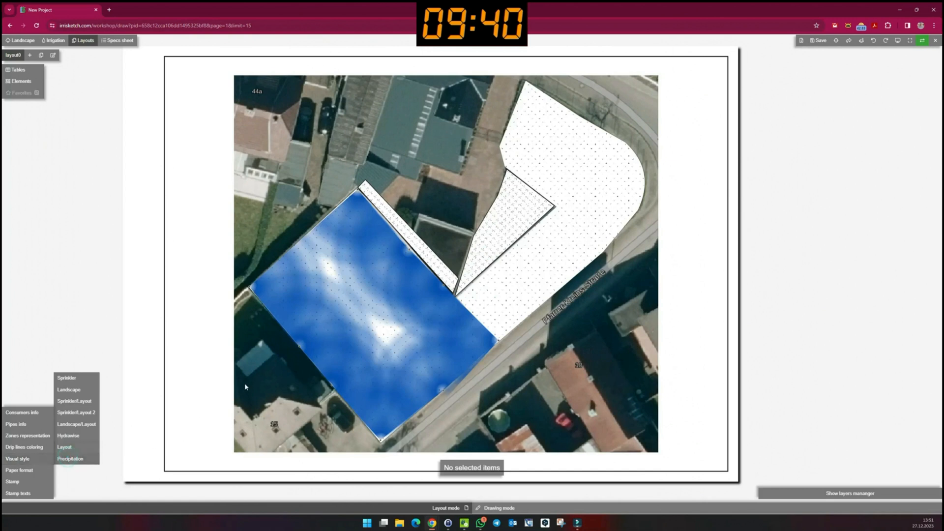
mouse_move(239, 245)
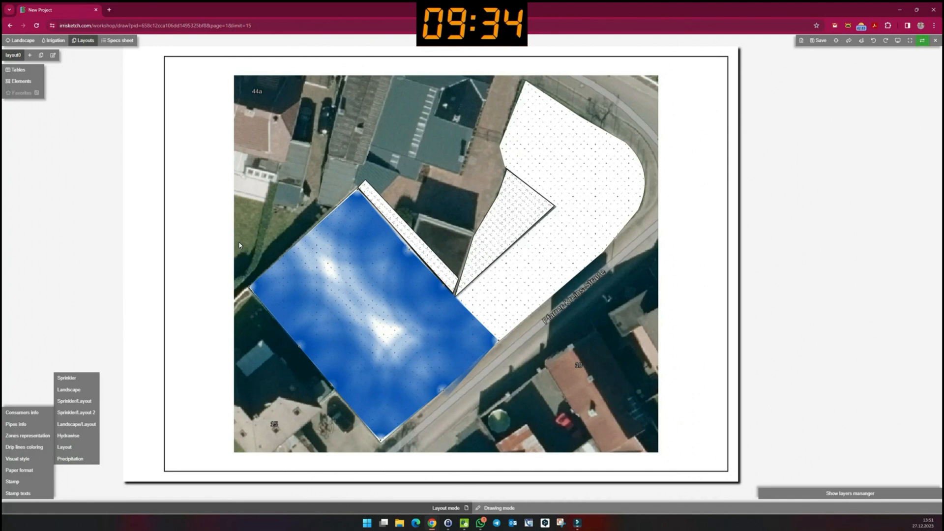
mouse_move(372, 306)
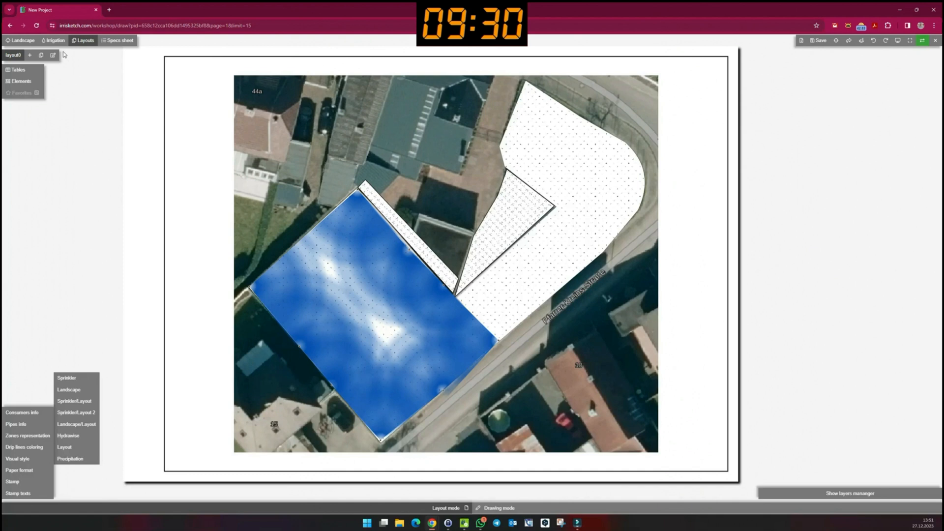
click(54, 40)
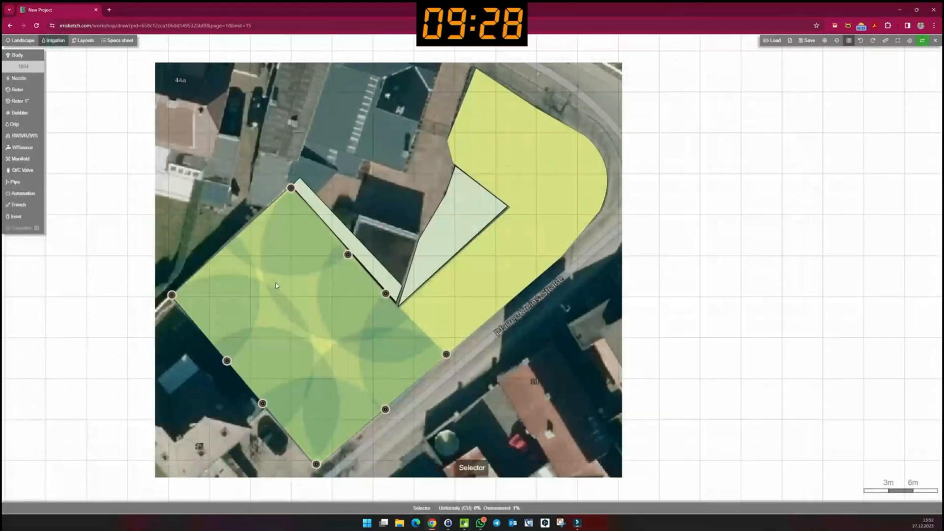
Place MP3000-360 full-circle rotators in the centre and right lawn section
click(282, 294)
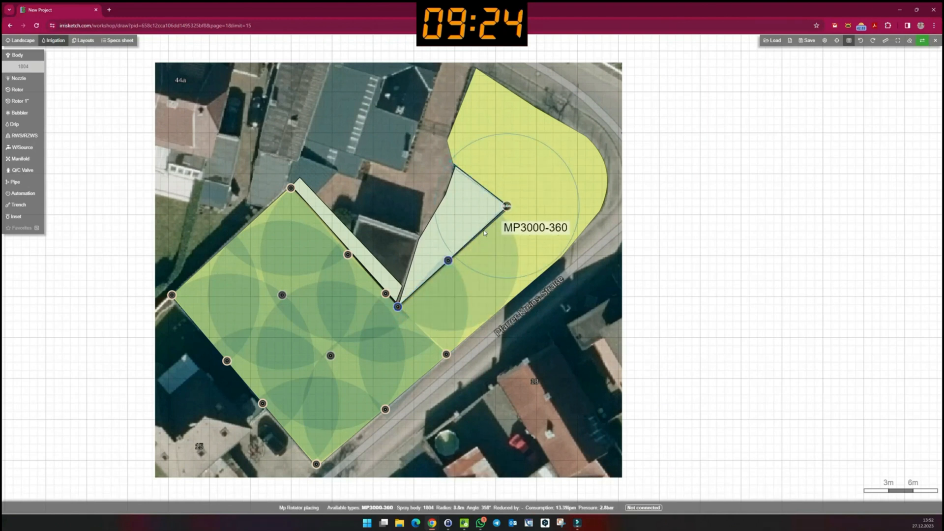
click(587, 132)
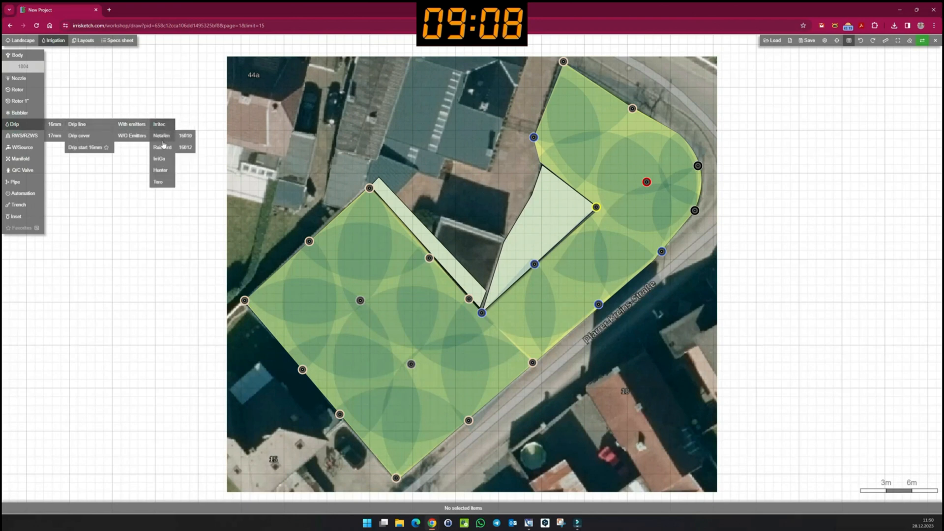
Draw a Rain Bird XFD 16mm drip line (33cm spacing) looping through the narrow bed
click(162, 147)
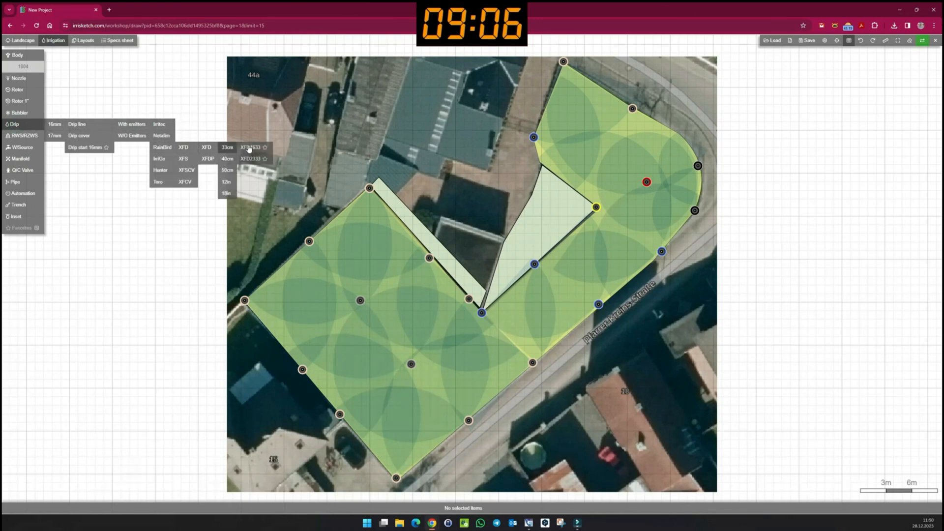
click(249, 147)
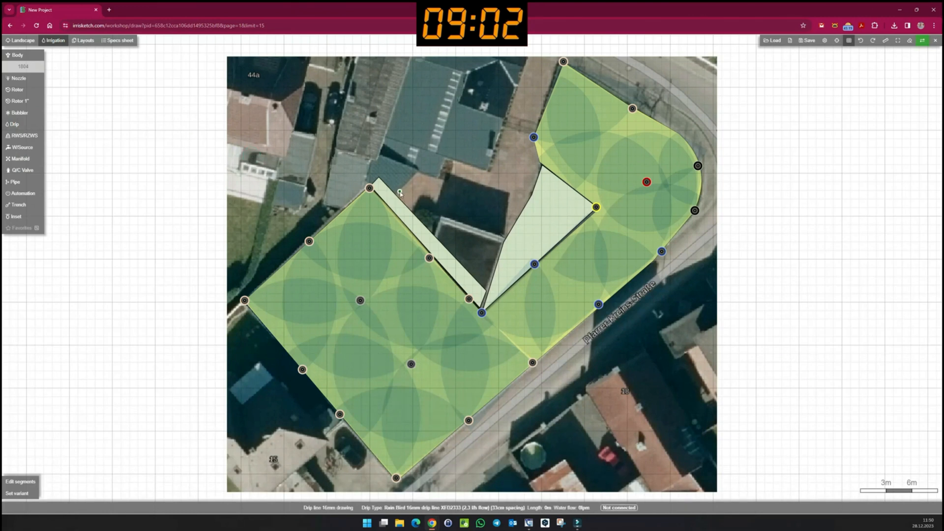
scroll(up, 3)
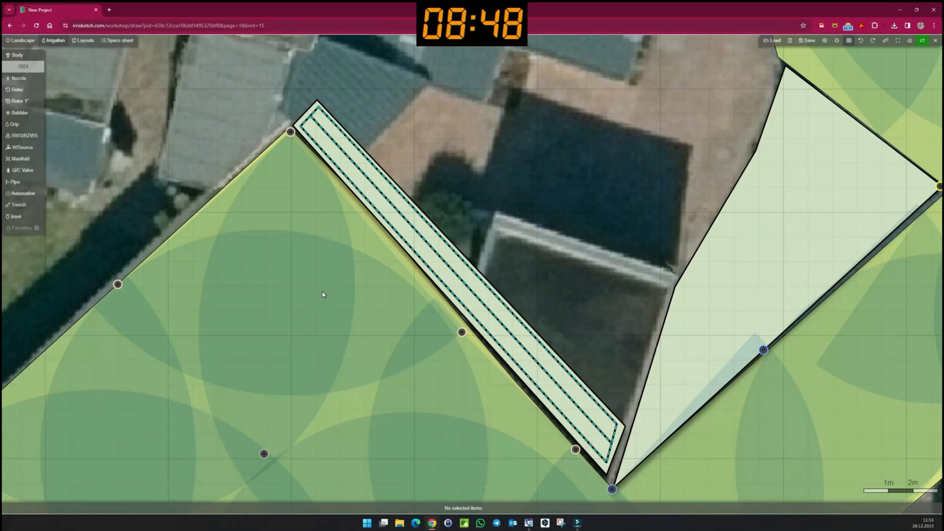
click(449, 267)
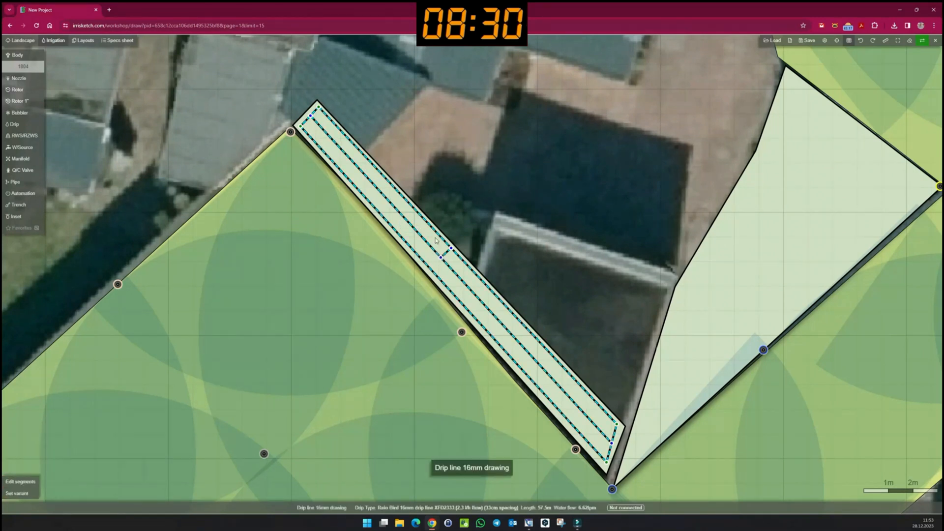
click(427, 241)
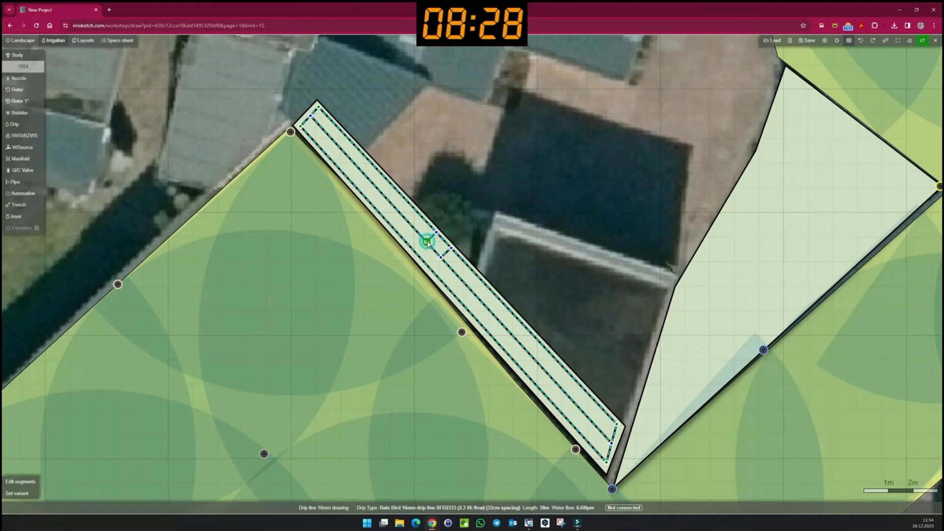
click(447, 368)
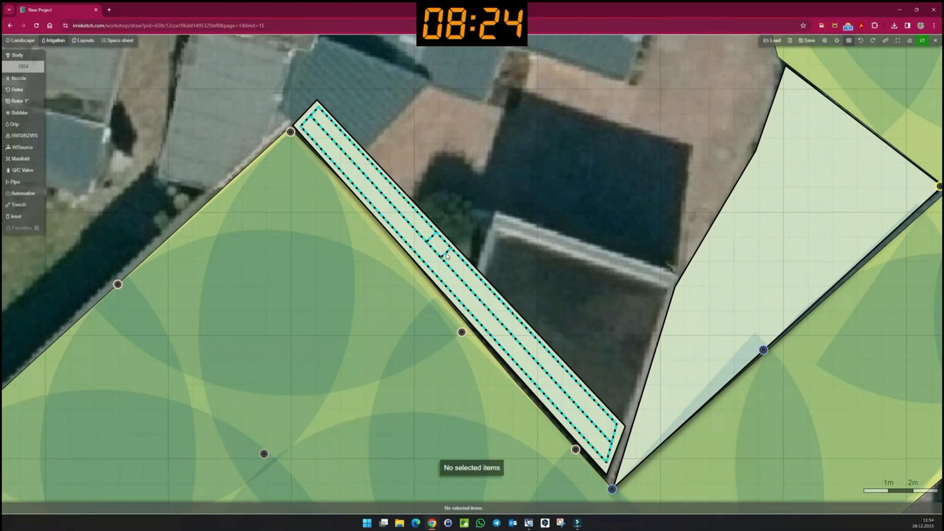
click(434, 235)
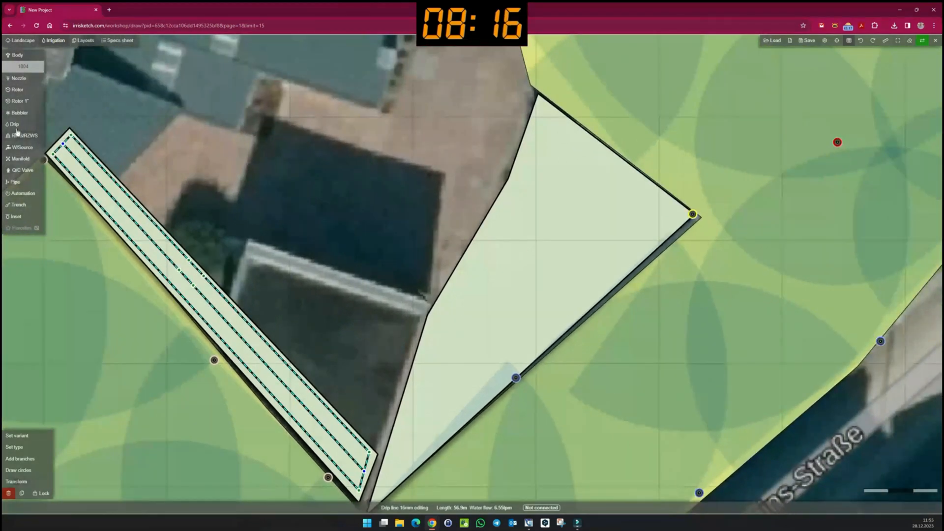
Open the Drip options and scroll to the Drip cover tool for the triangular bed
click(13, 124)
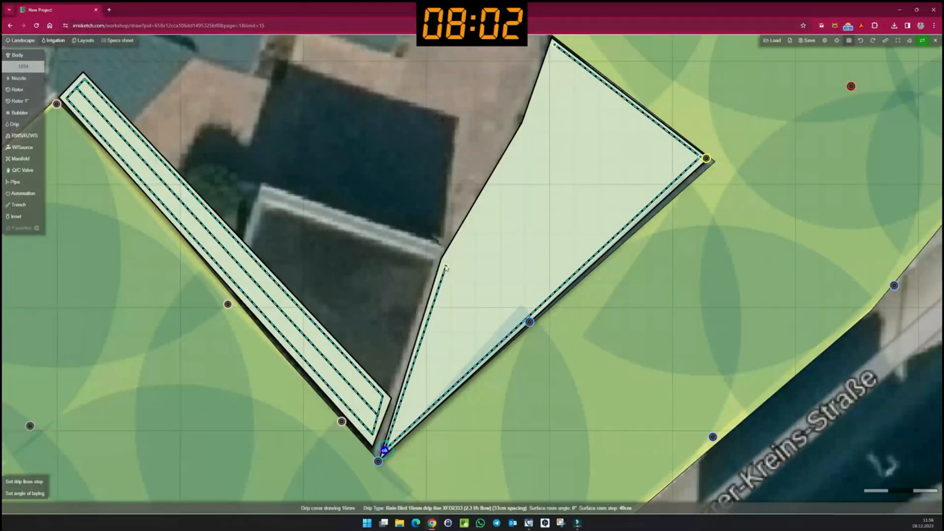
scroll(down, 3)
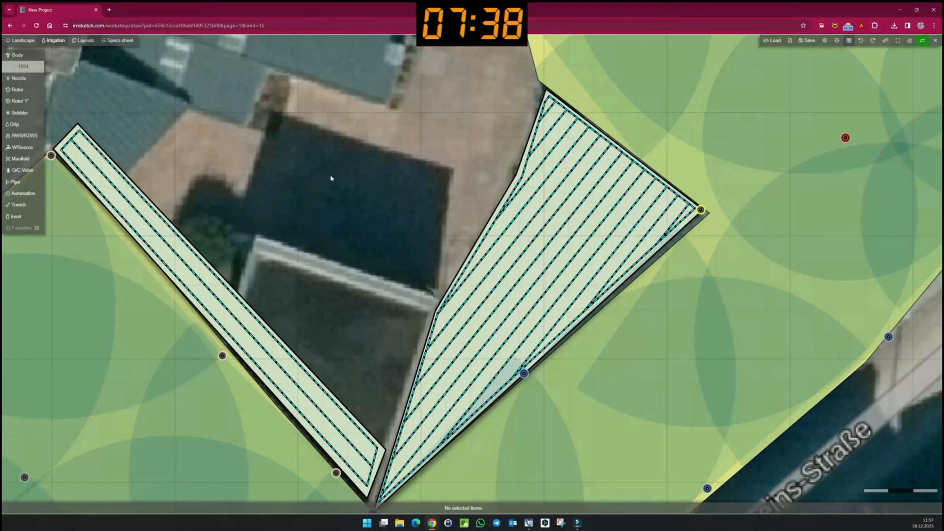
mouse_move(203, 118)
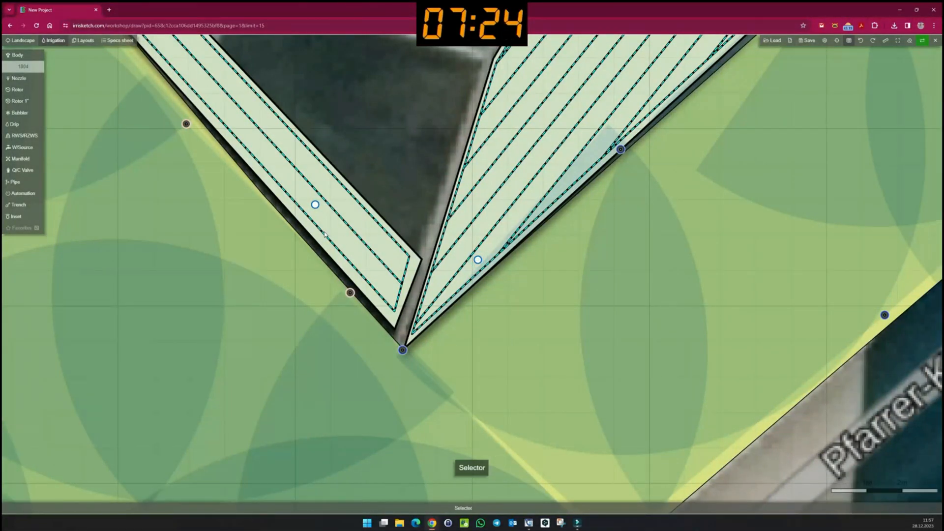
Finish the 16mm drip lines in the narrow strip with a point near its lower tip
click(301, 209)
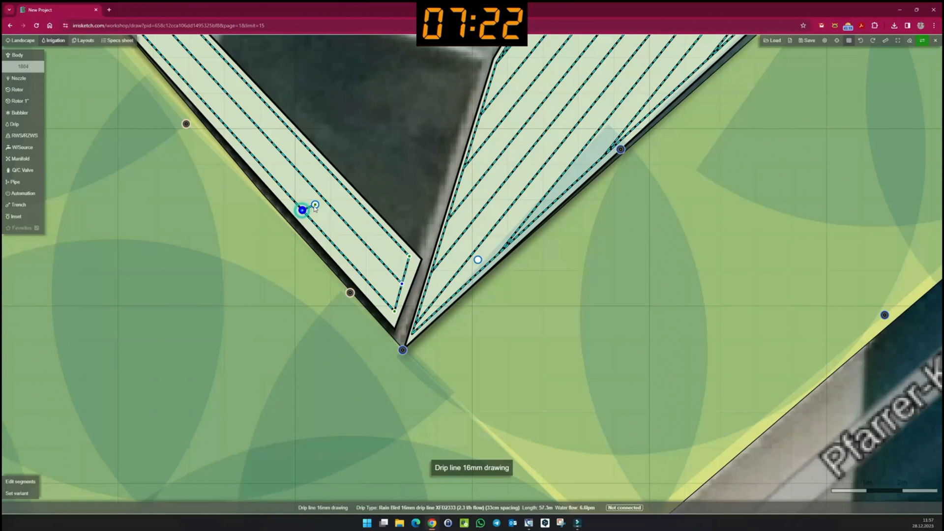
click(301, 210)
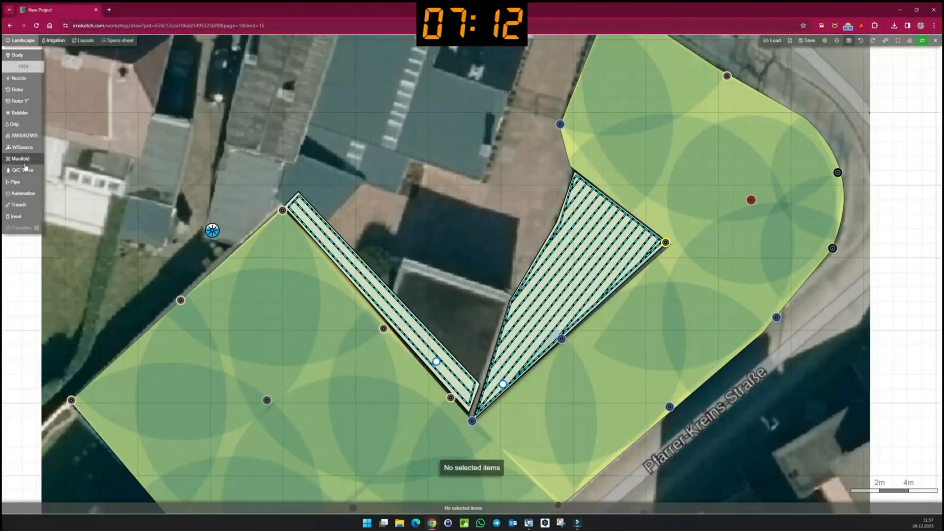
Select the water source, open its Flow Limit setting, and box-select the entire plan
click(20, 159)
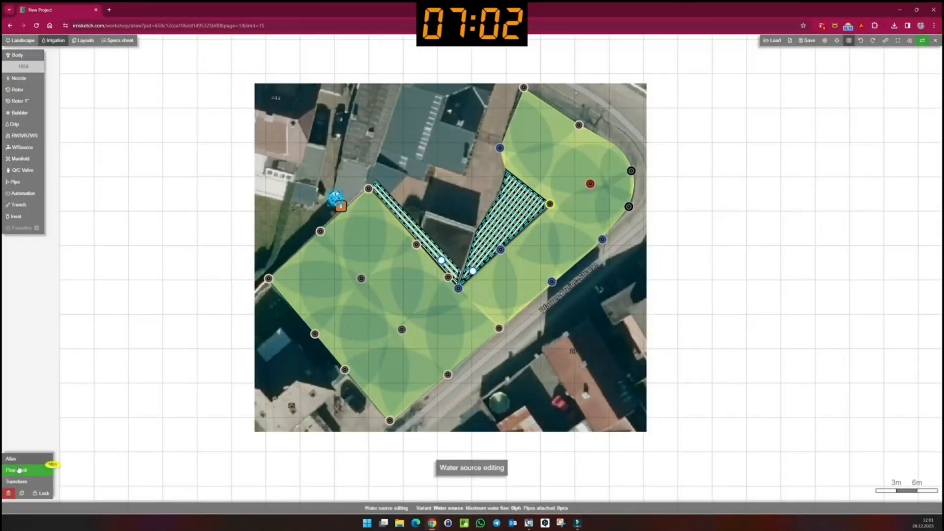
click(16, 470)
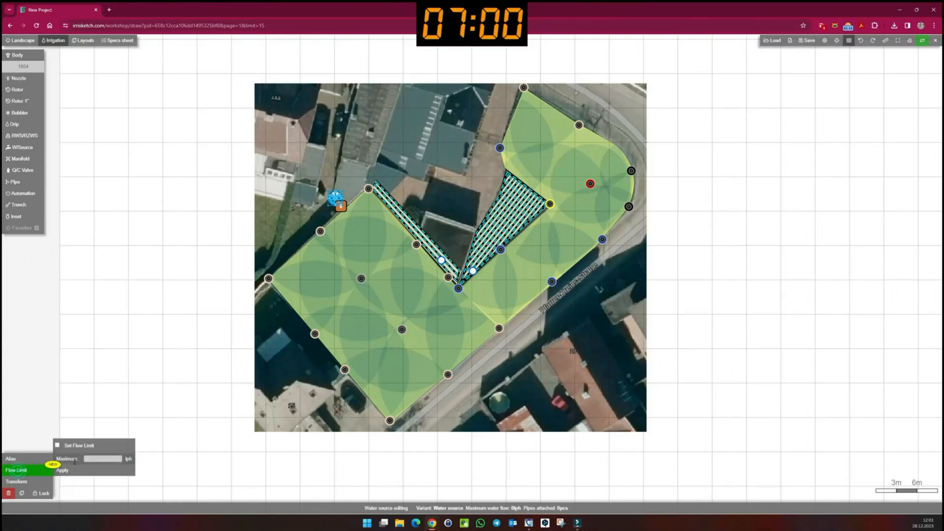
click(56, 445)
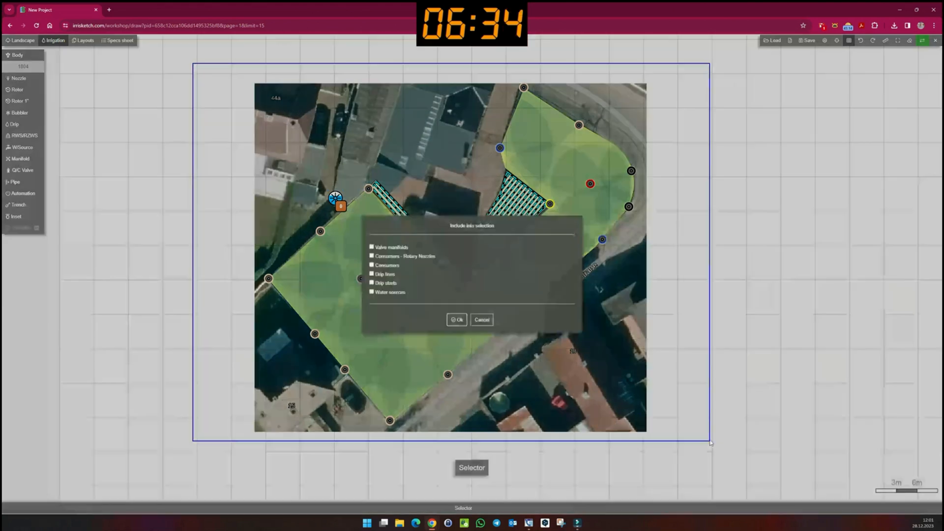
Select only the rotary nozzles, read their 10018.8 l/h total, then deselect
click(372, 256)
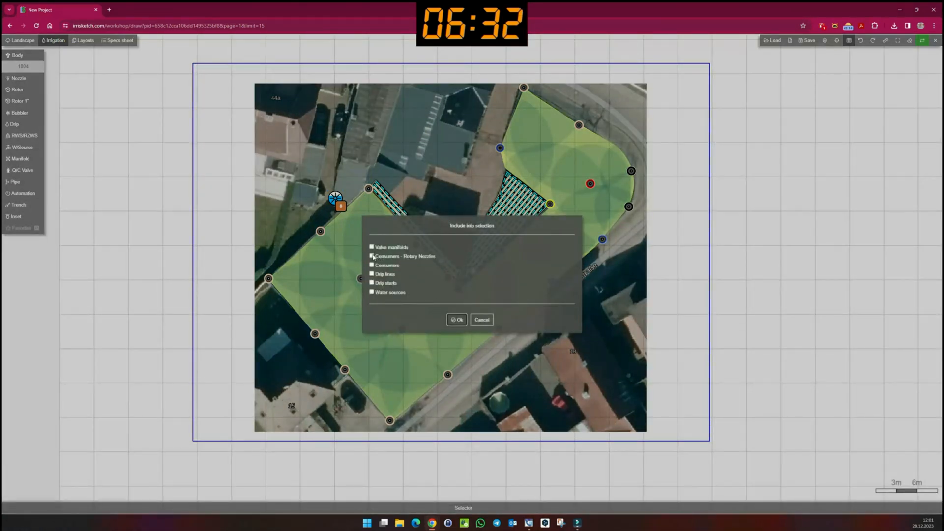
click(457, 319)
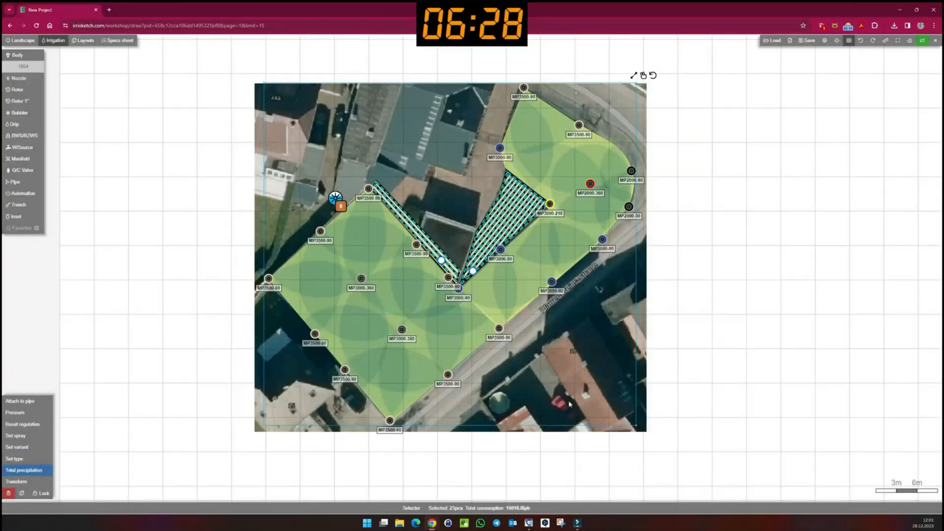
mouse_move(544, 424)
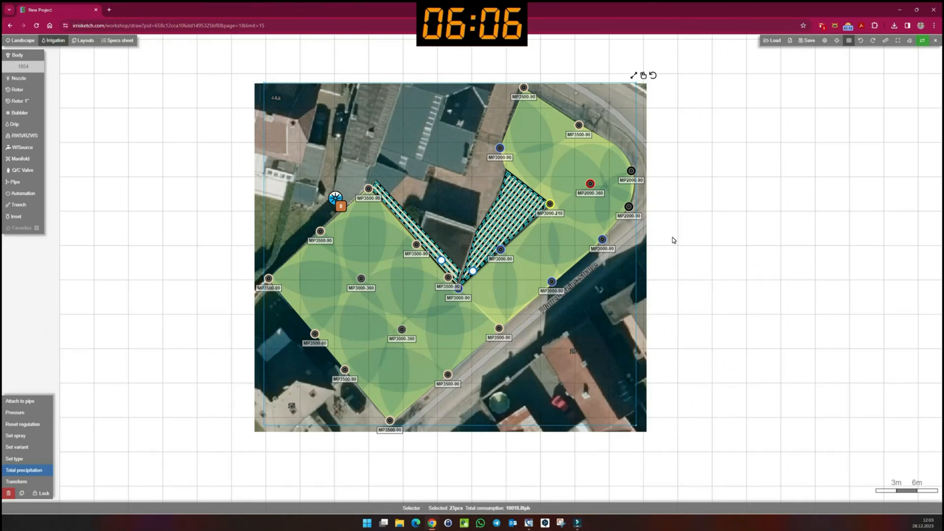
click(171, 230)
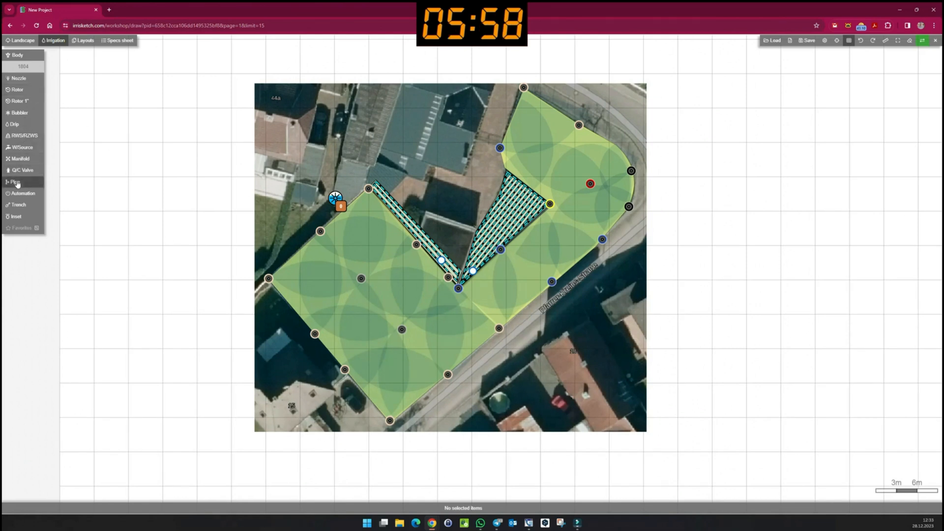
Start an HDPE SDR 17 lateral pipe from the water source along the lawn edge
click(14, 182)
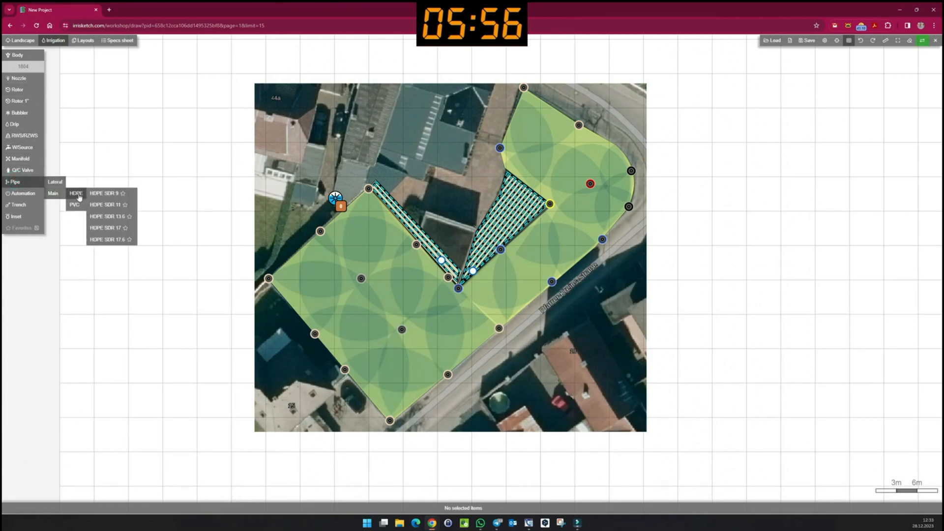
click(105, 227)
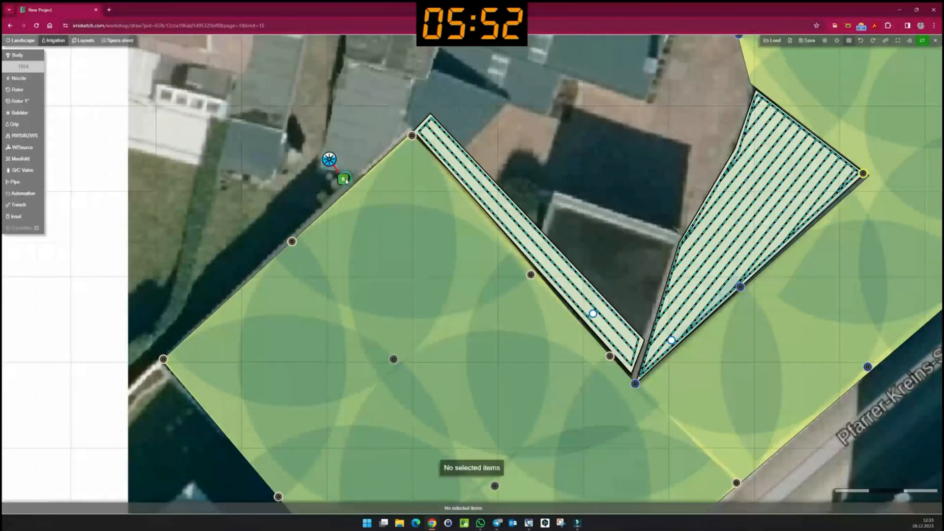
click(13, 181)
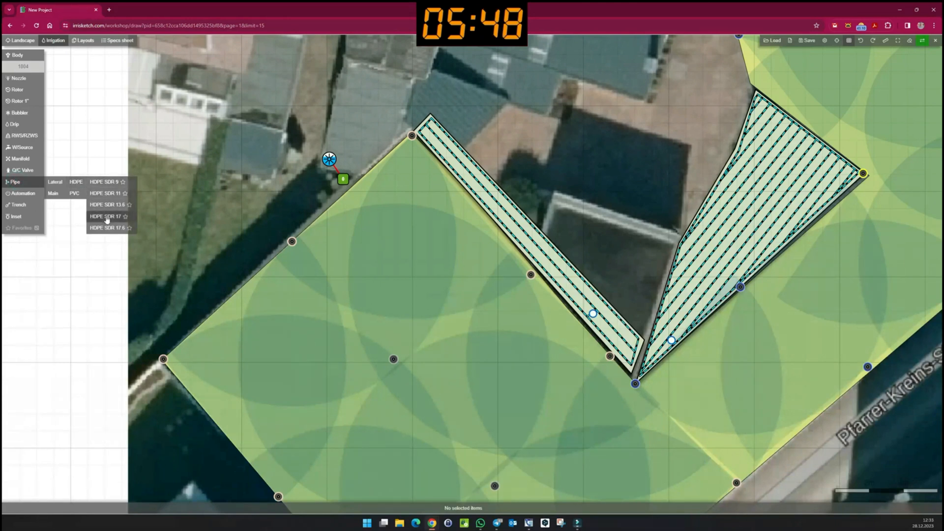
click(106, 216)
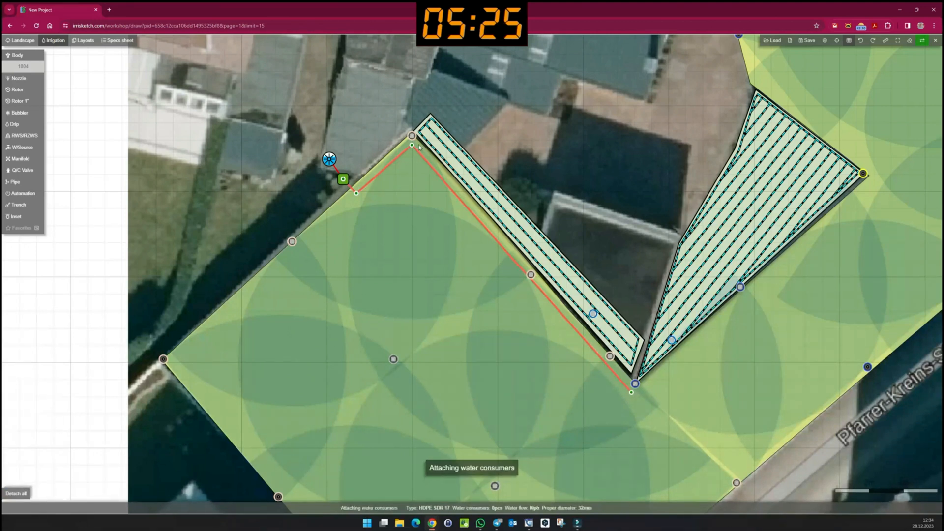
Attach the zone's sprinklers to the lateral pipe and confirm the connected pipe
click(531, 274)
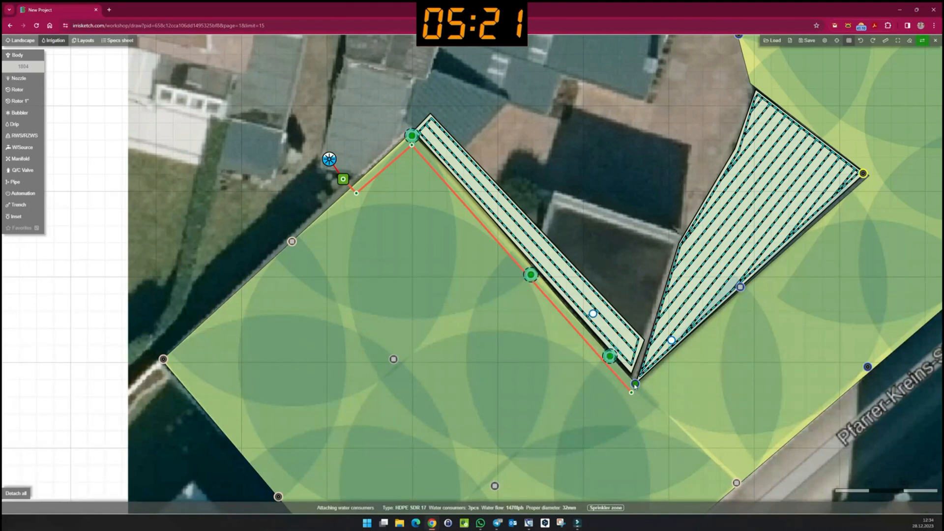
click(635, 384)
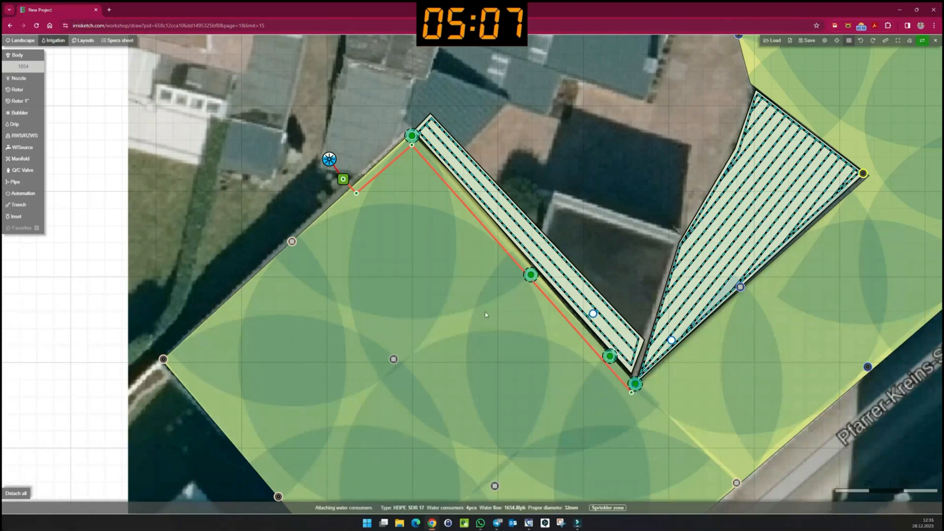
click(291, 241)
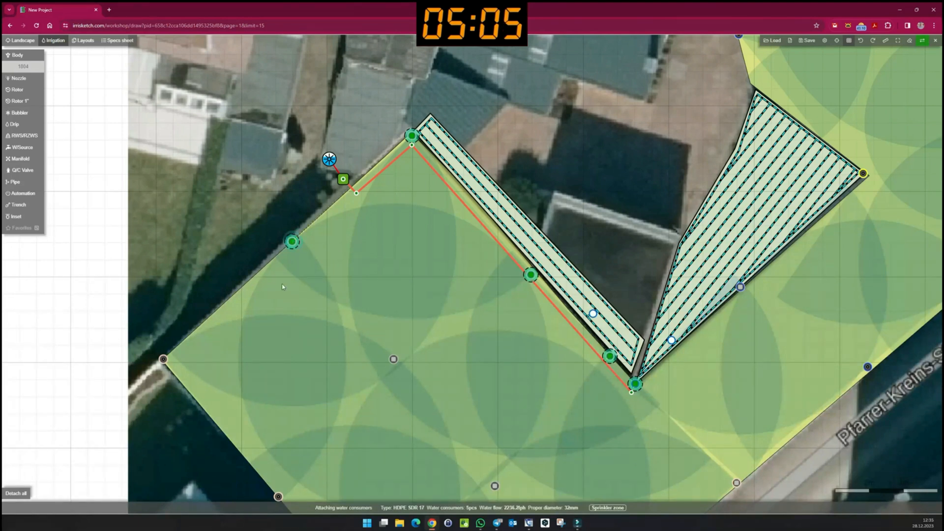
click(393, 359)
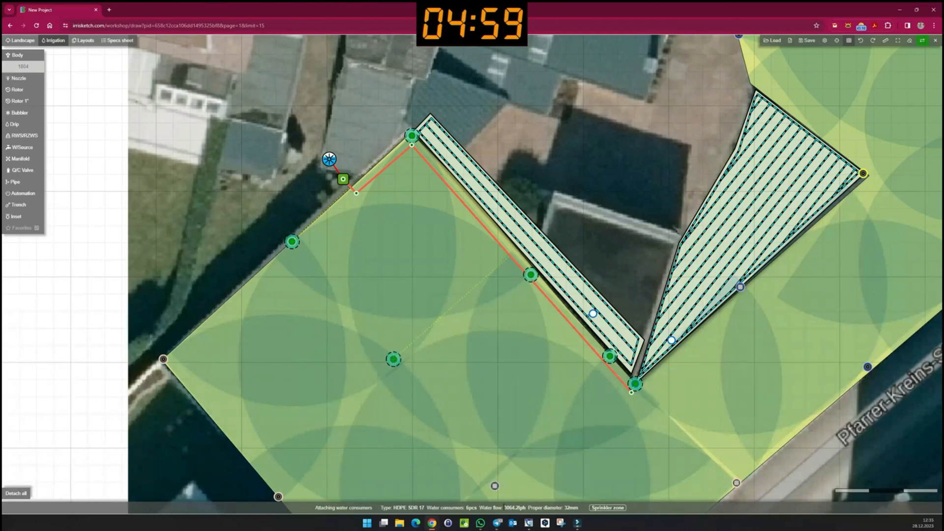
click(393, 360)
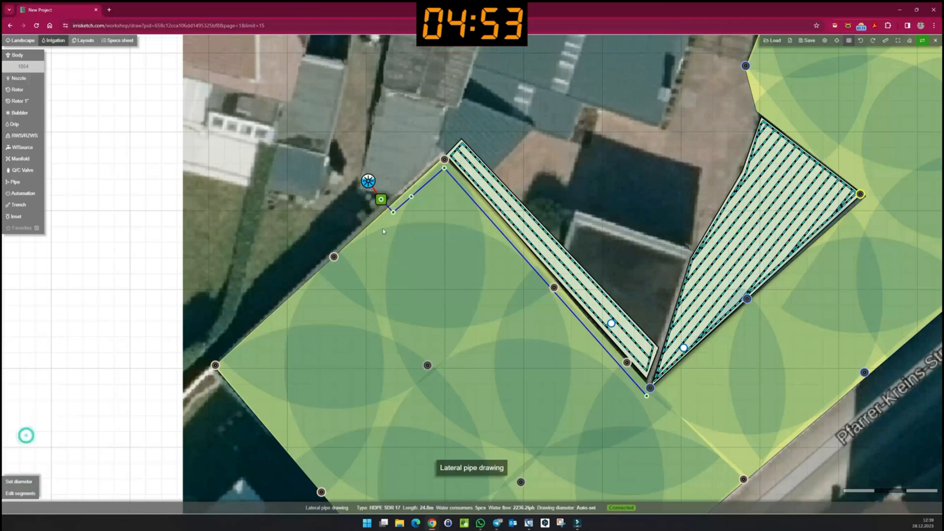
click(333, 257)
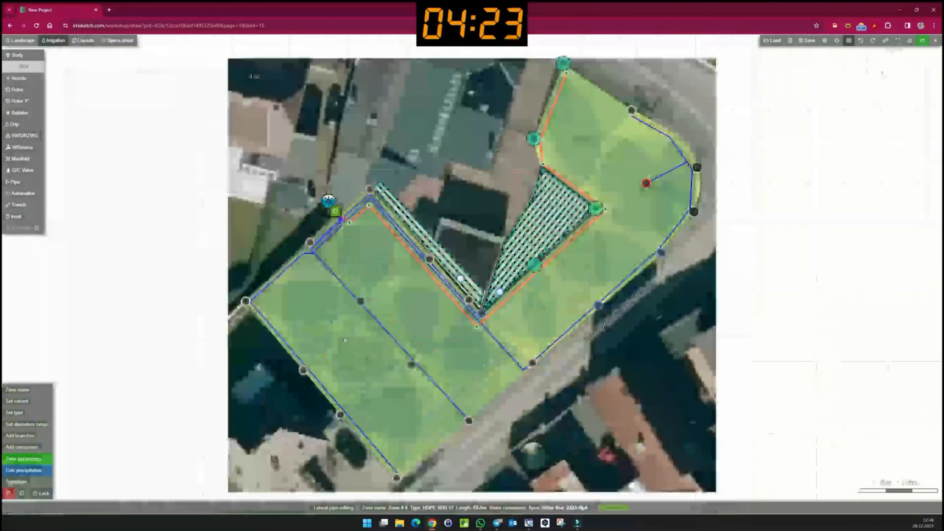
scroll(up, 3)
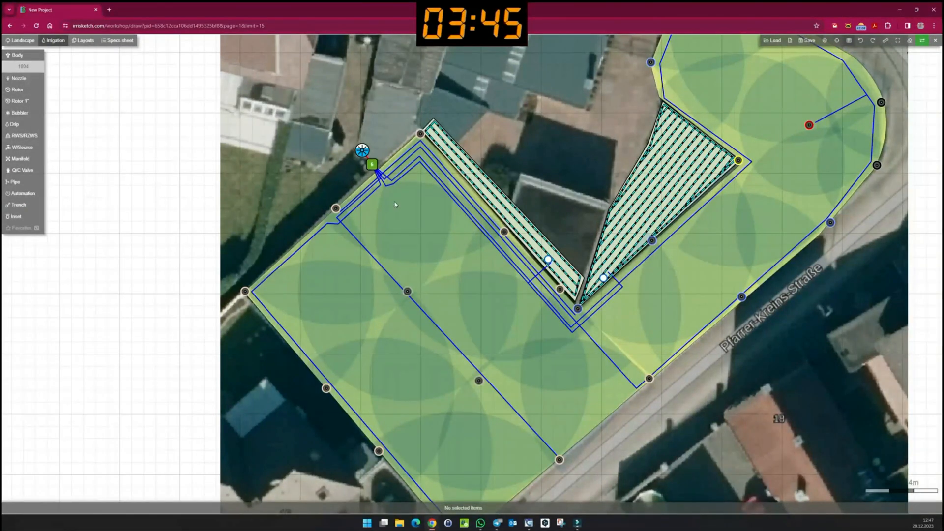
Place a controller and a sensor beside the water source, and start a sensor wire
click(22, 193)
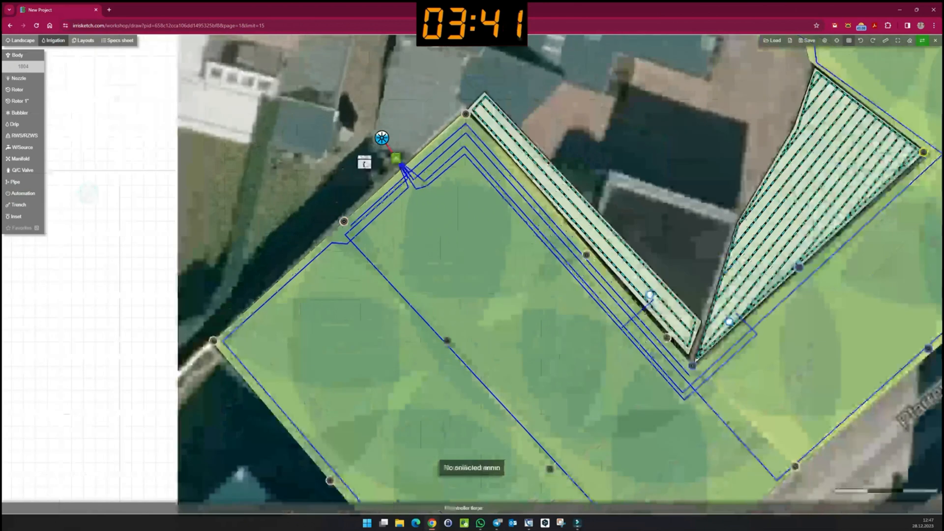
click(23, 192)
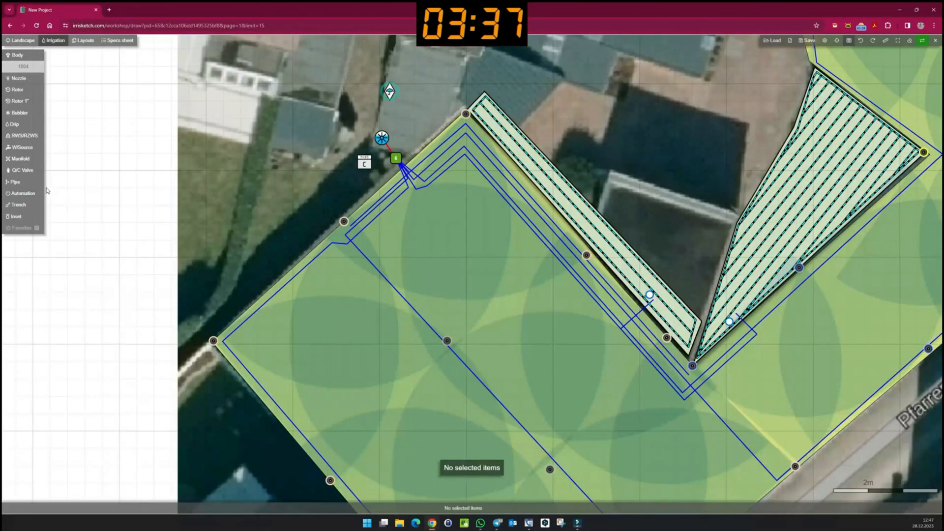
click(14, 182)
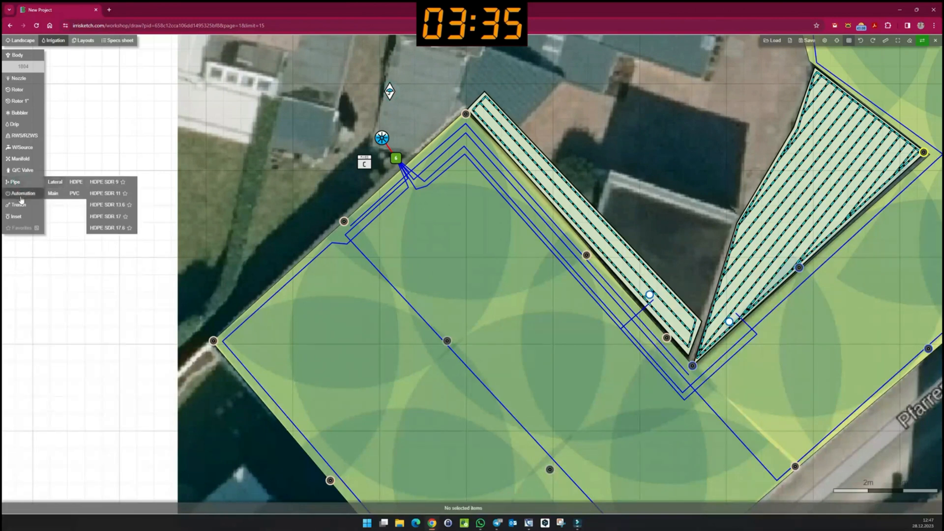
click(23, 192)
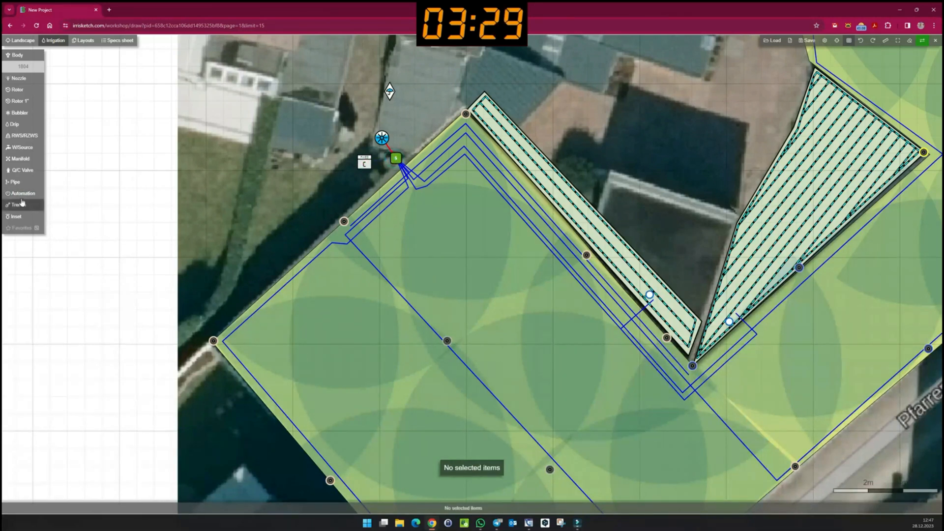
click(23, 193)
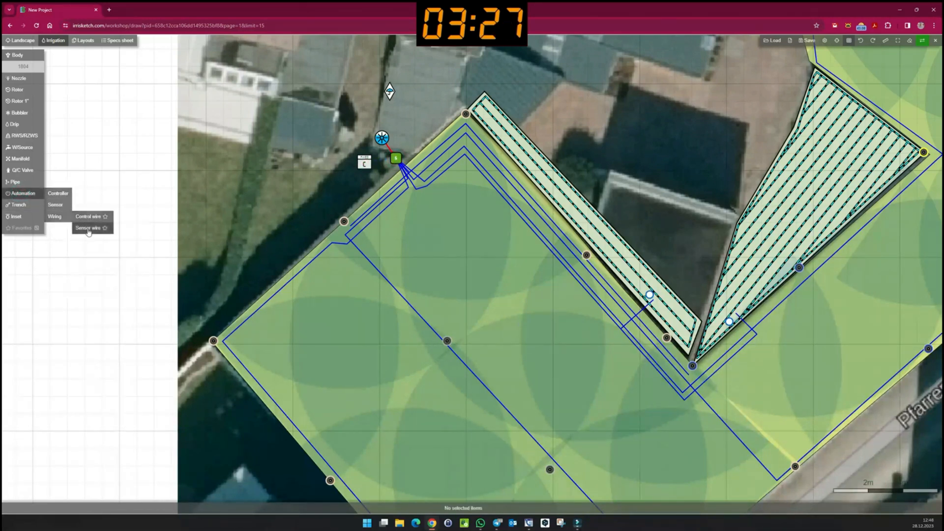
click(88, 228)
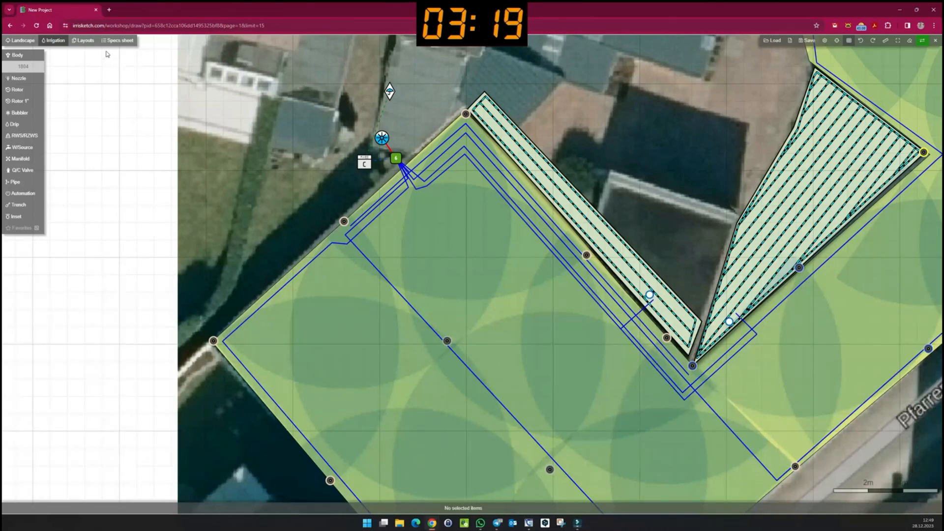
Review the equipment specs sheet, then return to the paper layout sheet
click(119, 40)
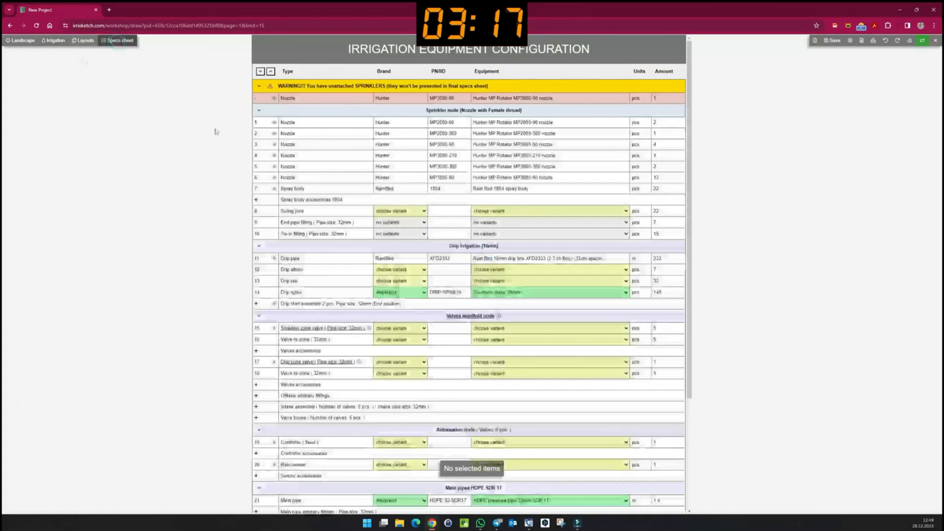
scroll(down, 3)
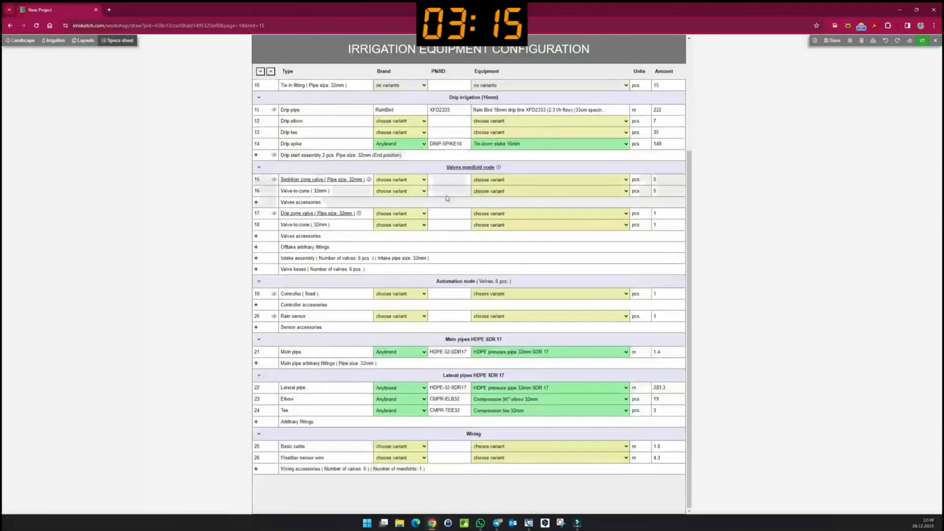
scroll(up, 3)
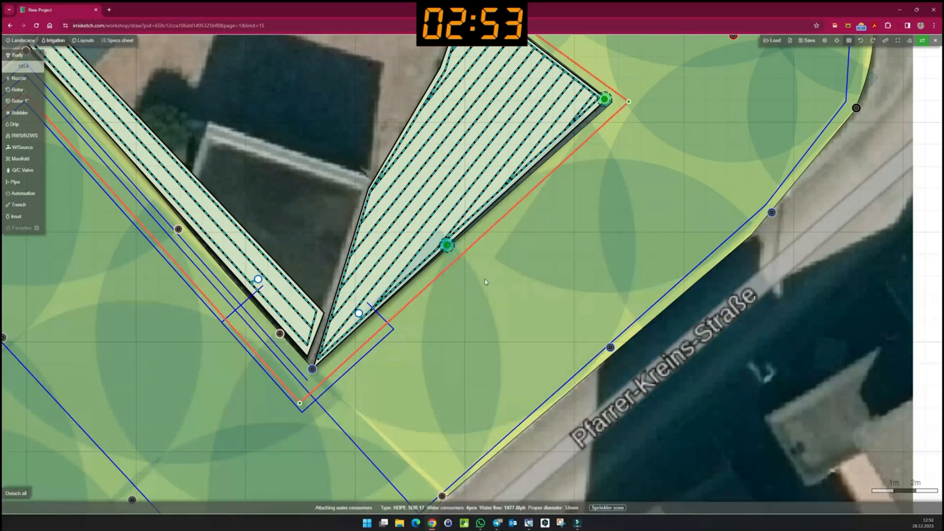
click(119, 40)
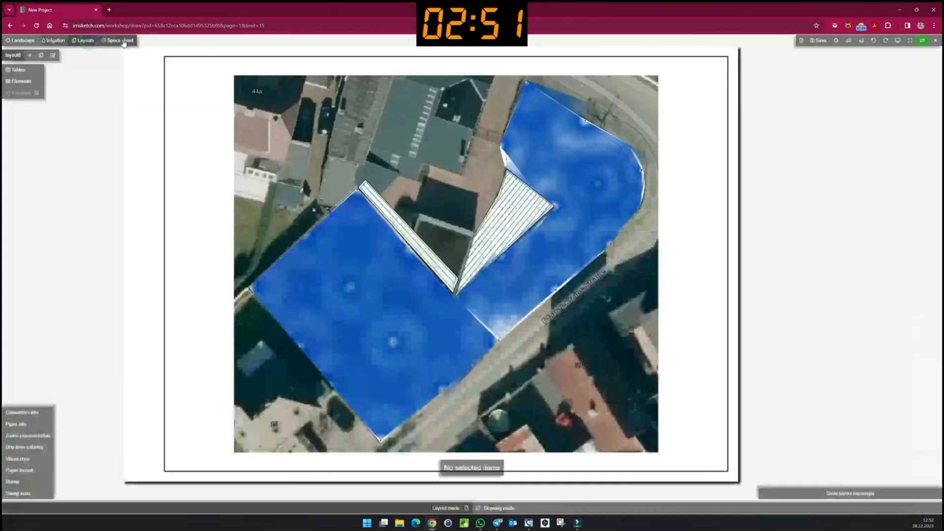
Recheck the specs sheet, return to Layouts, and set the paper format to A3 Horizontal
click(119, 40)
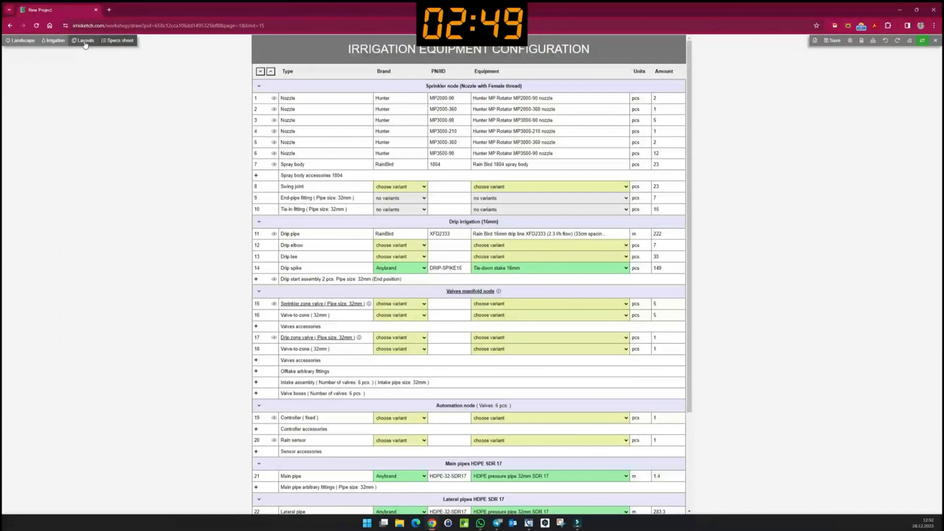
click(84, 40)
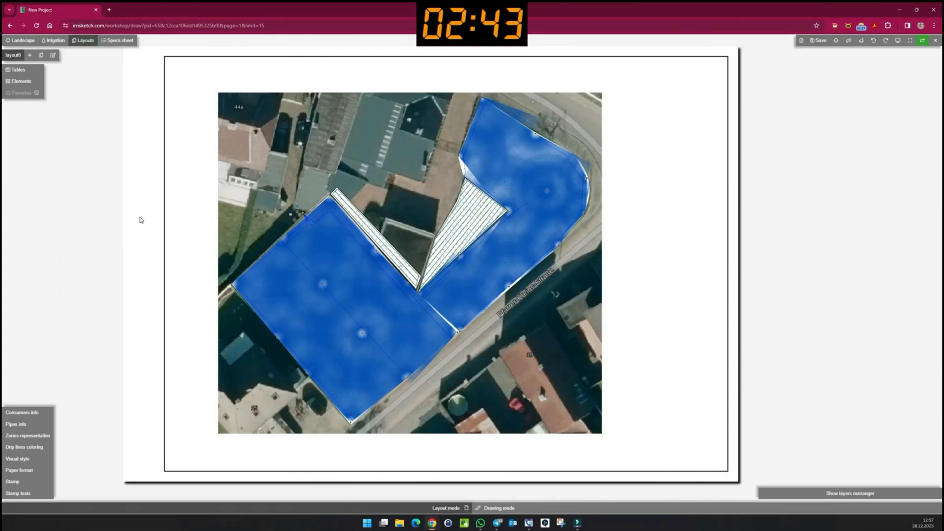
mouse_move(106, 344)
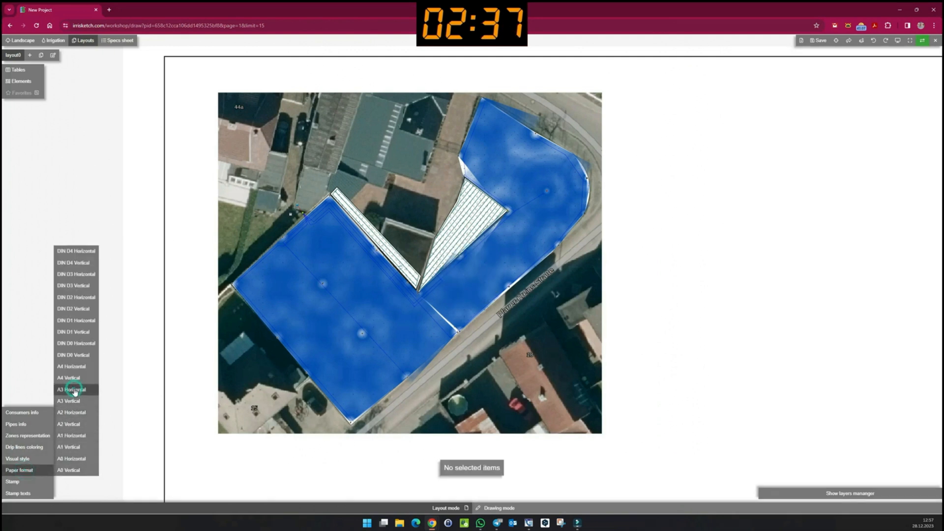
mouse_move(480, 509)
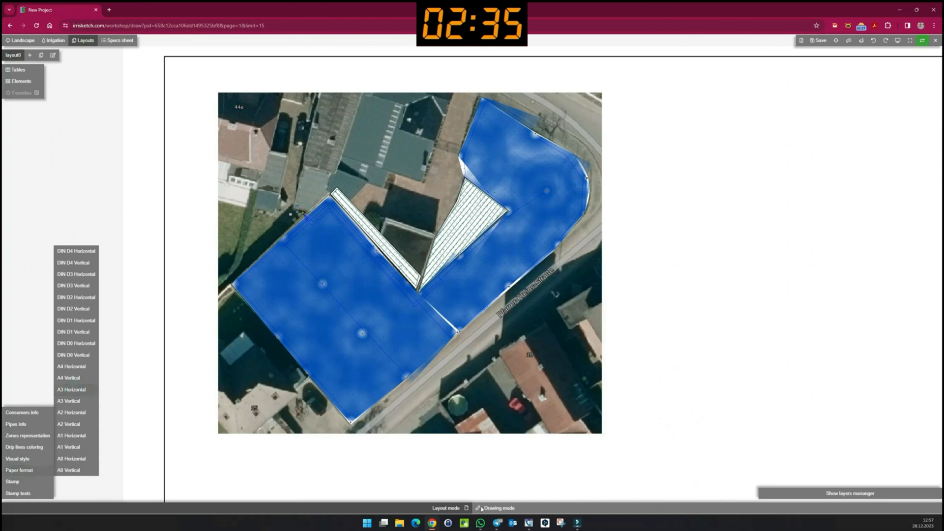
click(499, 508)
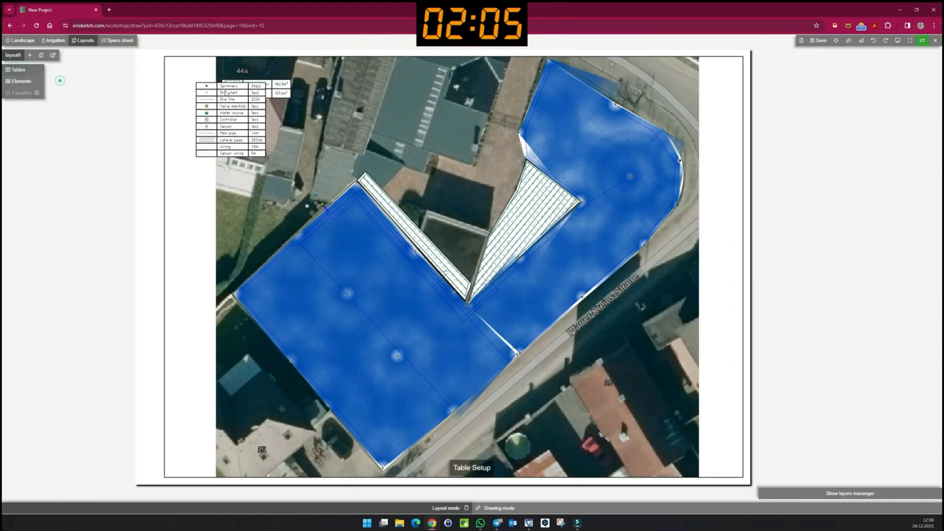
Add the Zones table, listing six zones with valve box, flow and area, beside the legend
click(18, 70)
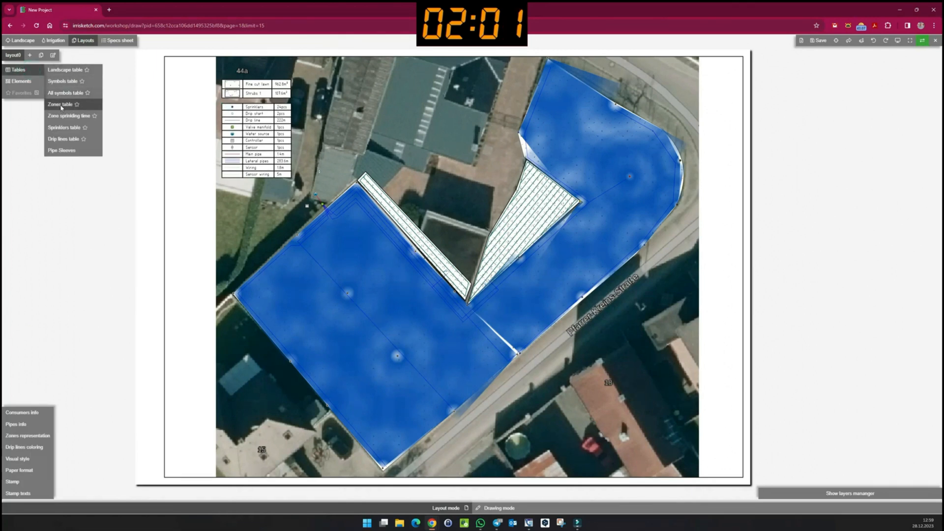
click(59, 104)
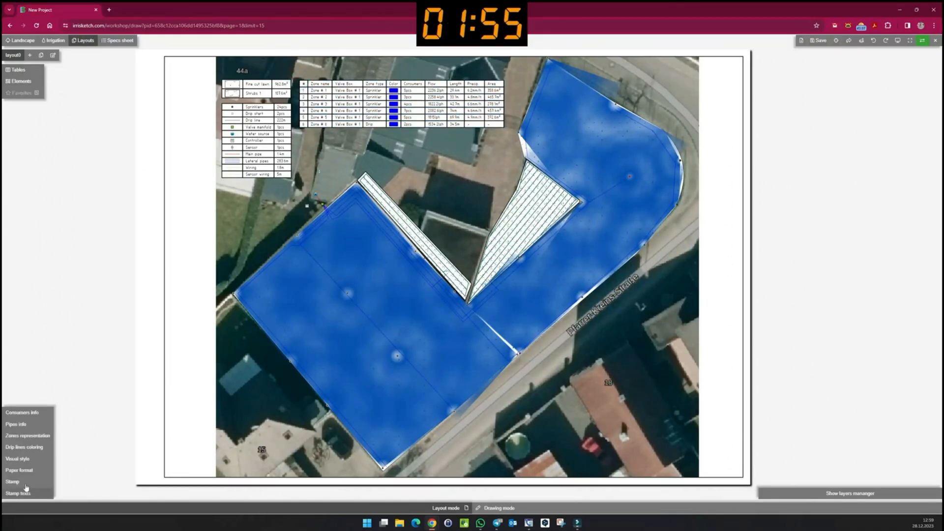
Switch the plan to Landscape visual style and give the six zones random colours
click(17, 458)
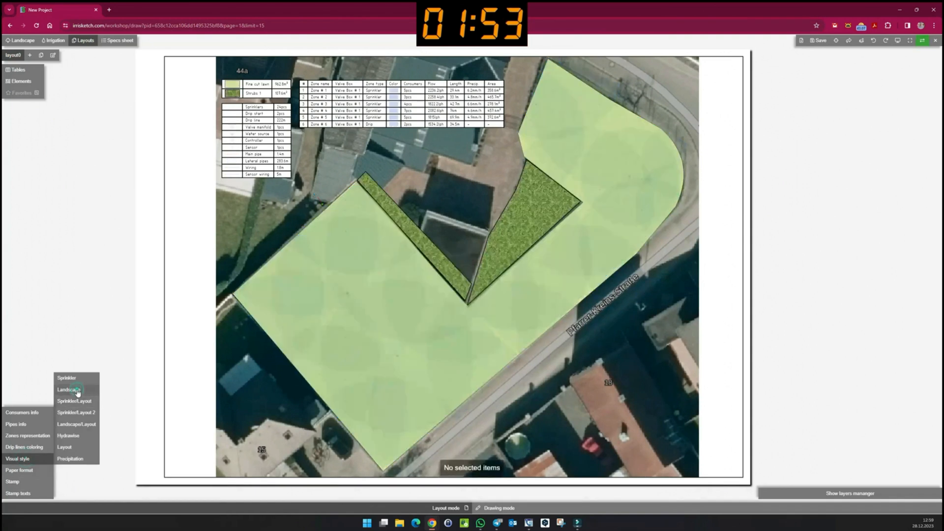
click(27, 435)
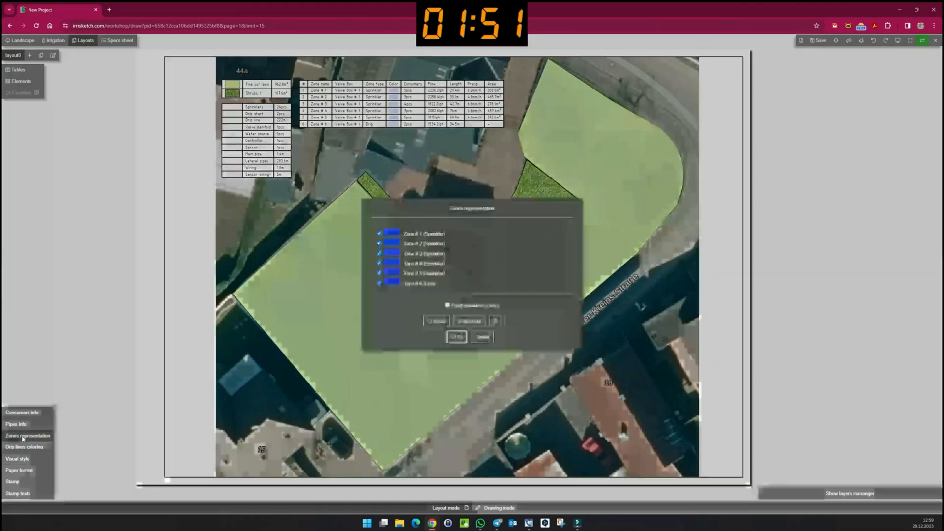
click(470, 320)
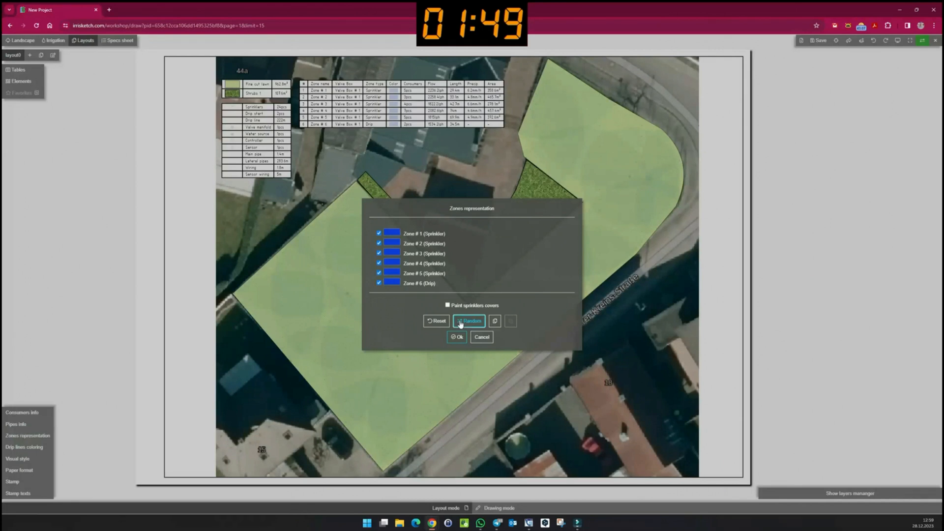
click(457, 336)
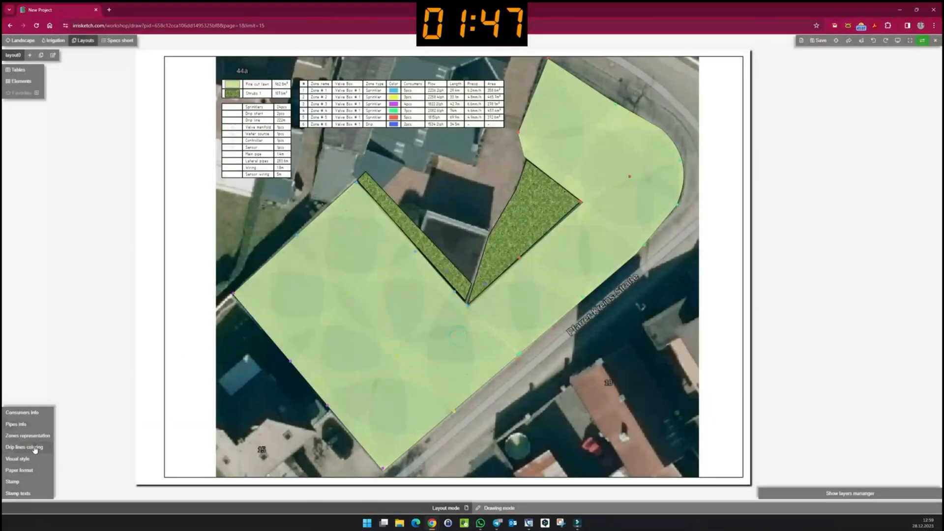
click(17, 458)
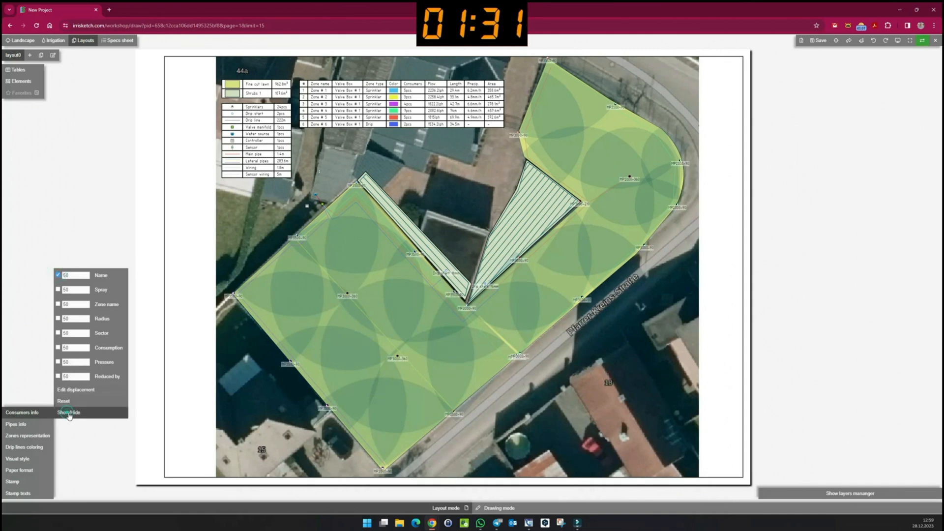
Show nozzle model labels on sprinklers and labels on pipes, then export the layout as PDF
click(16, 424)
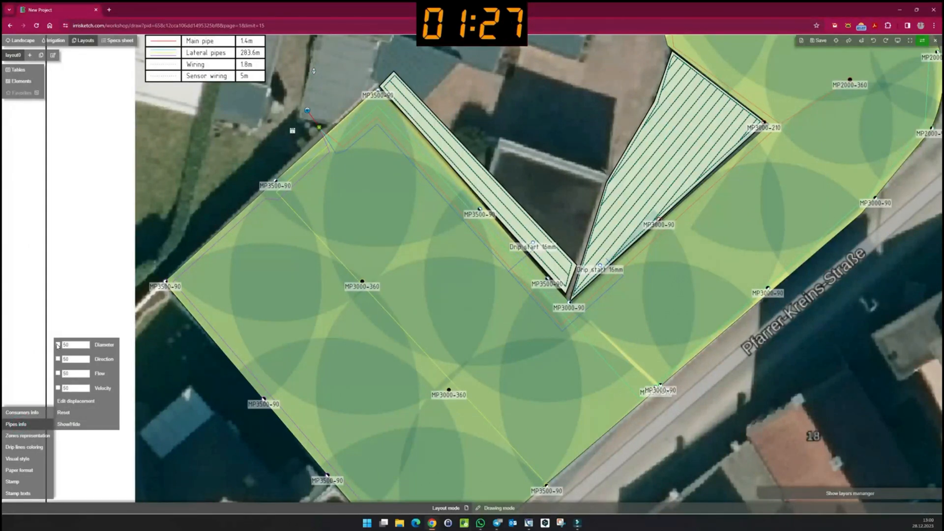
click(58, 388)
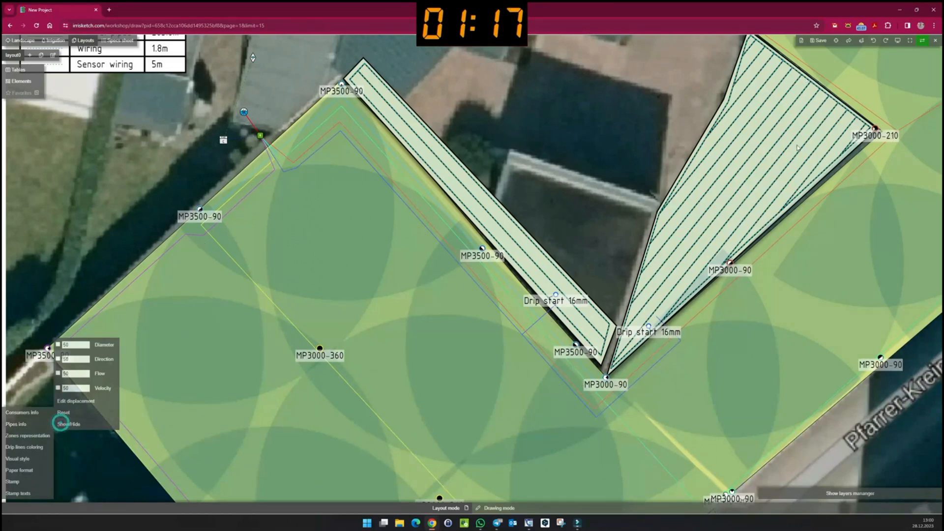
mouse_move(849, 40)
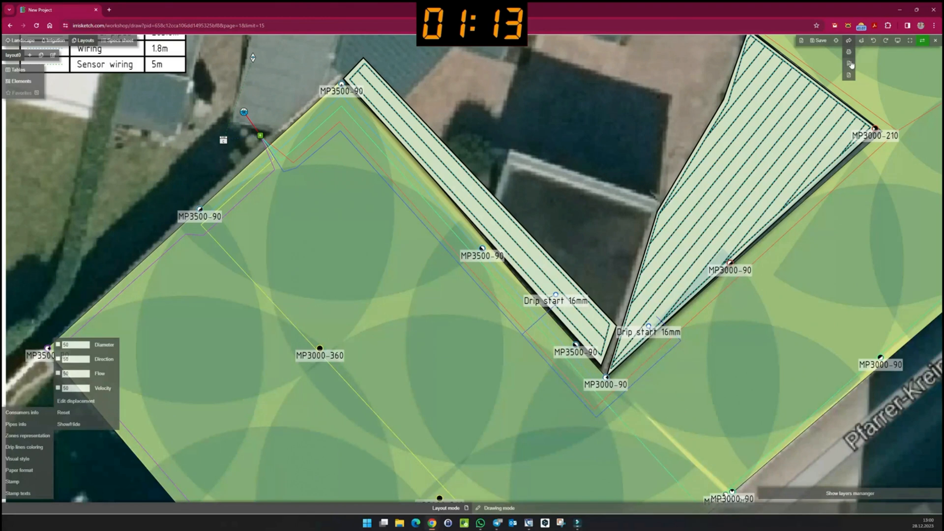
mouse_move(850, 77)
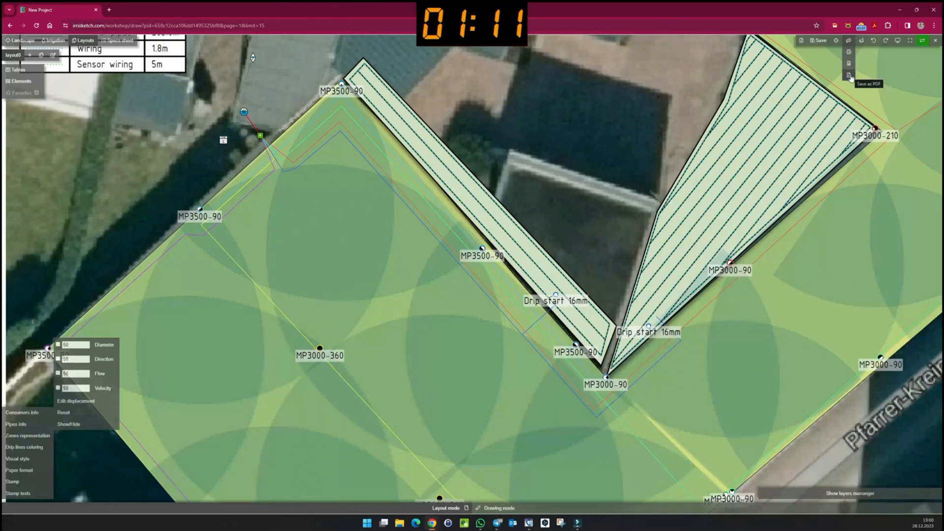
click(849, 77)
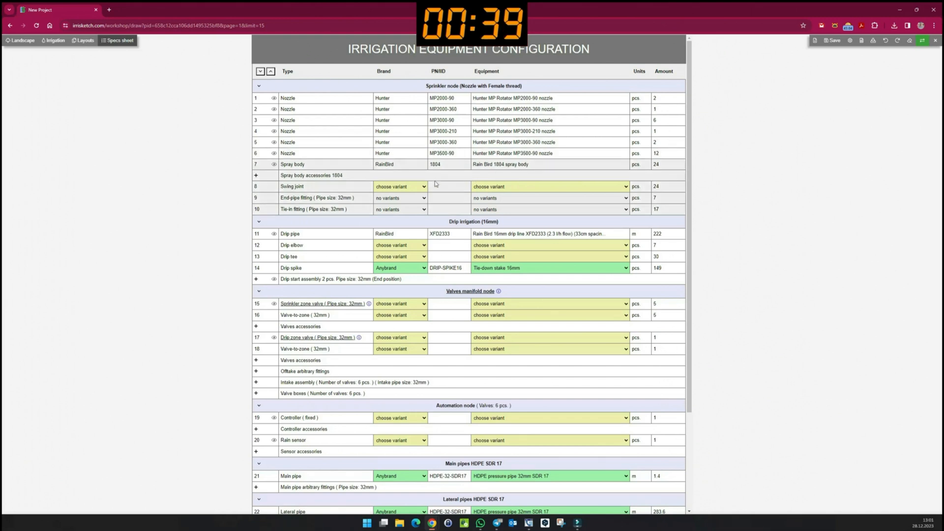
Pick Hunter SJ-506 swing joint, compression 90° elbow end fitting, and an Anybrand clamp saddle tie-in
click(548, 186)
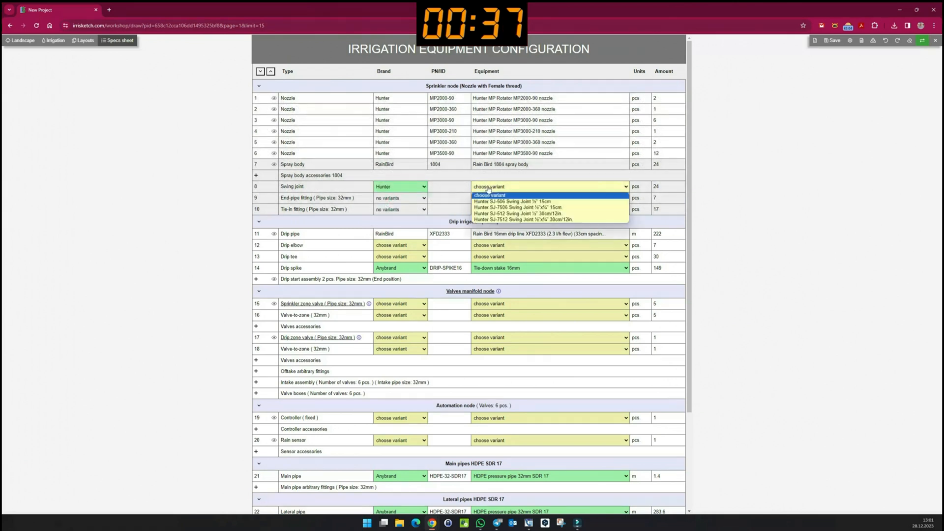
click(512, 201)
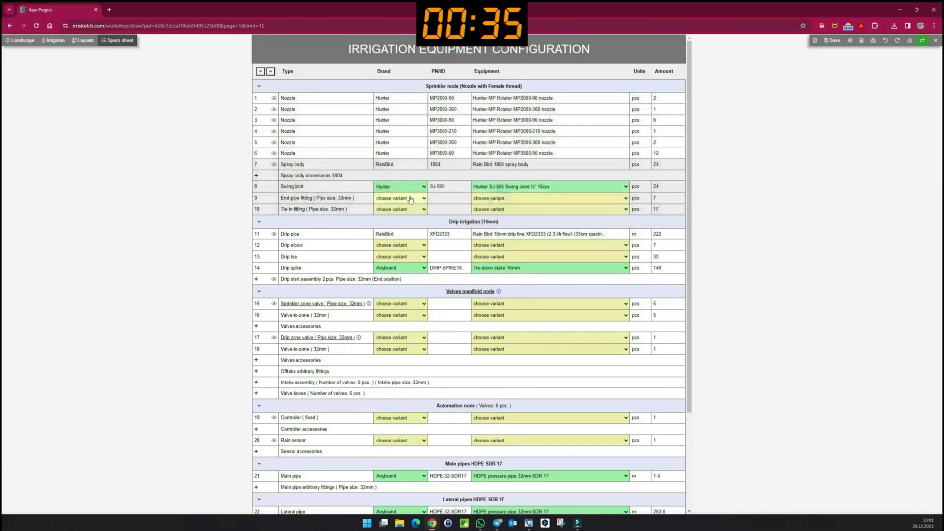
click(548, 198)
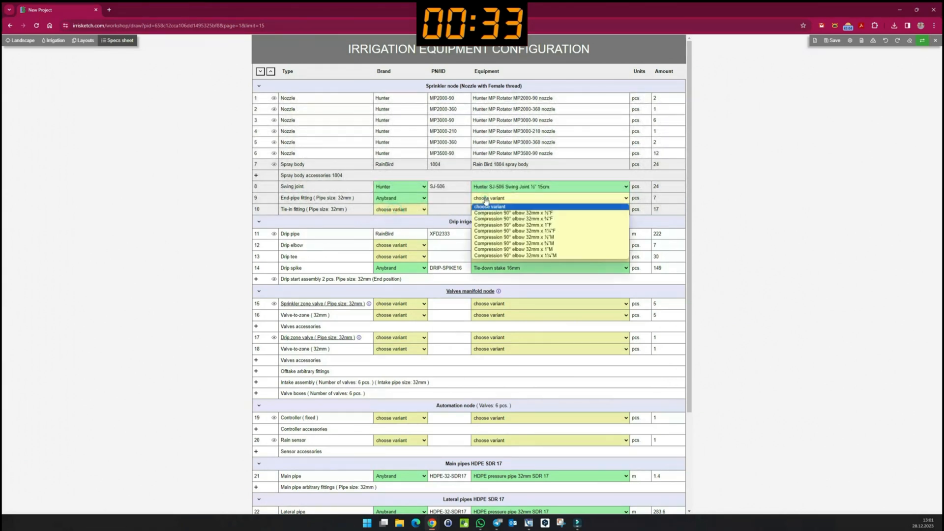
click(513, 225)
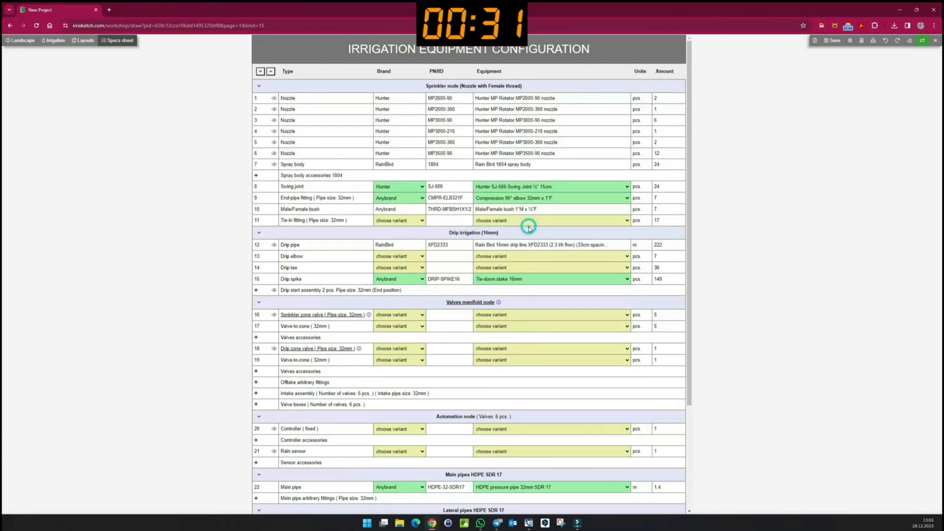
click(398, 220)
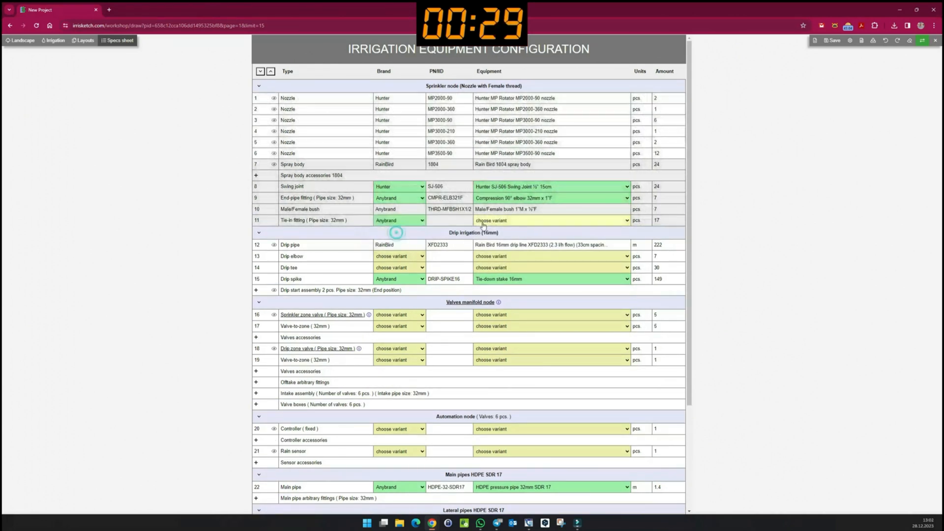
click(551, 219)
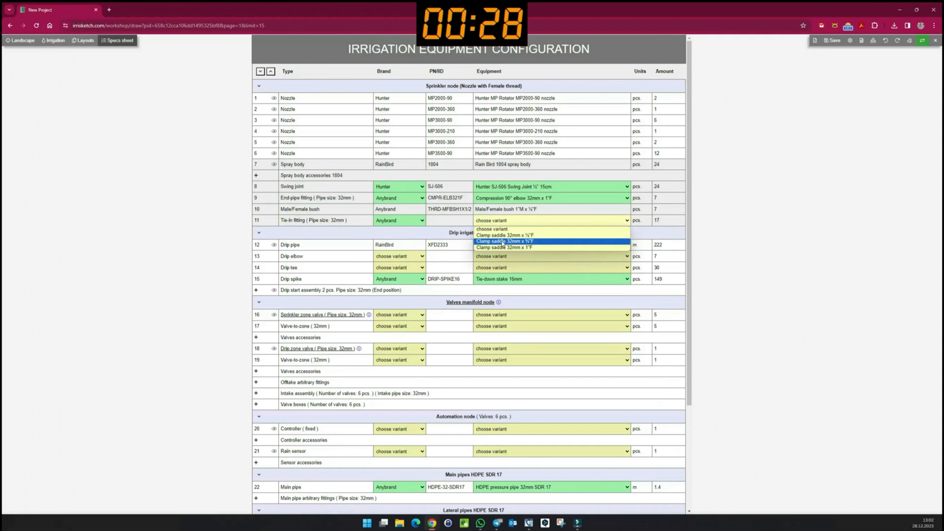
click(504, 241)
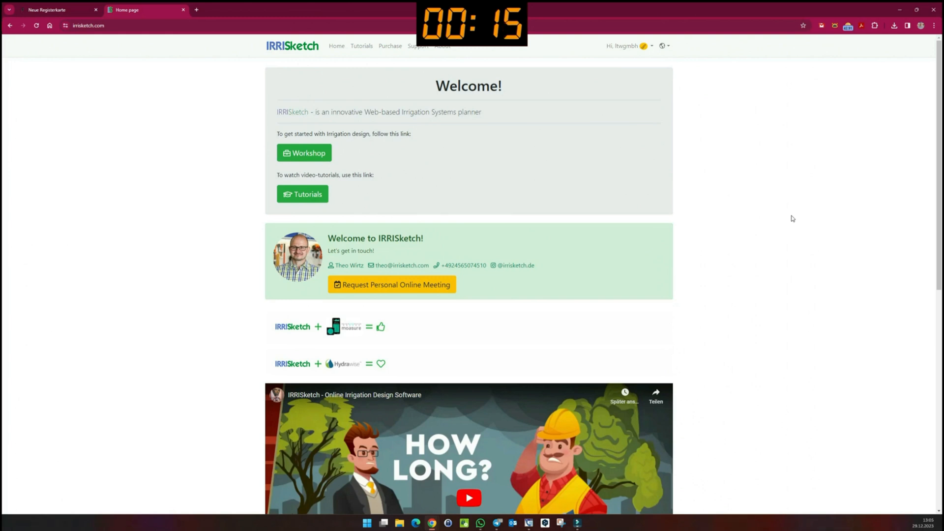
mouse_move(710, 238)
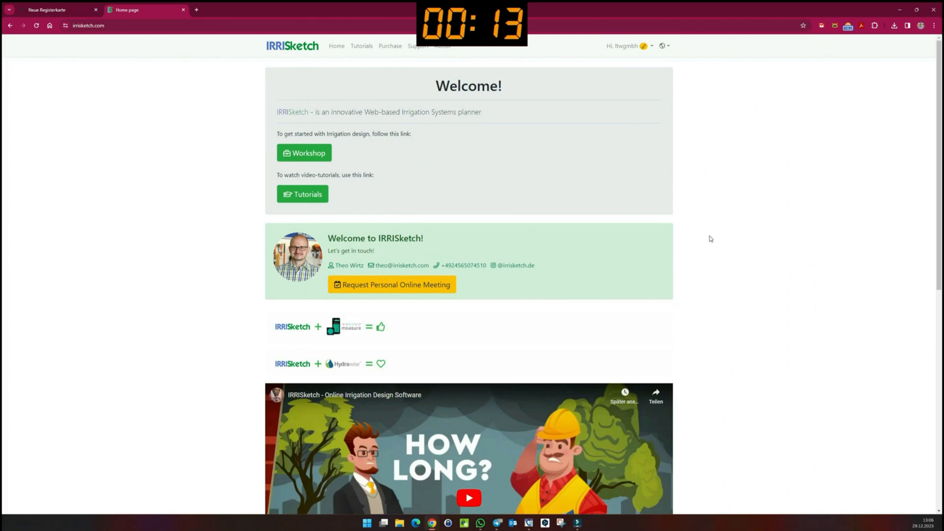